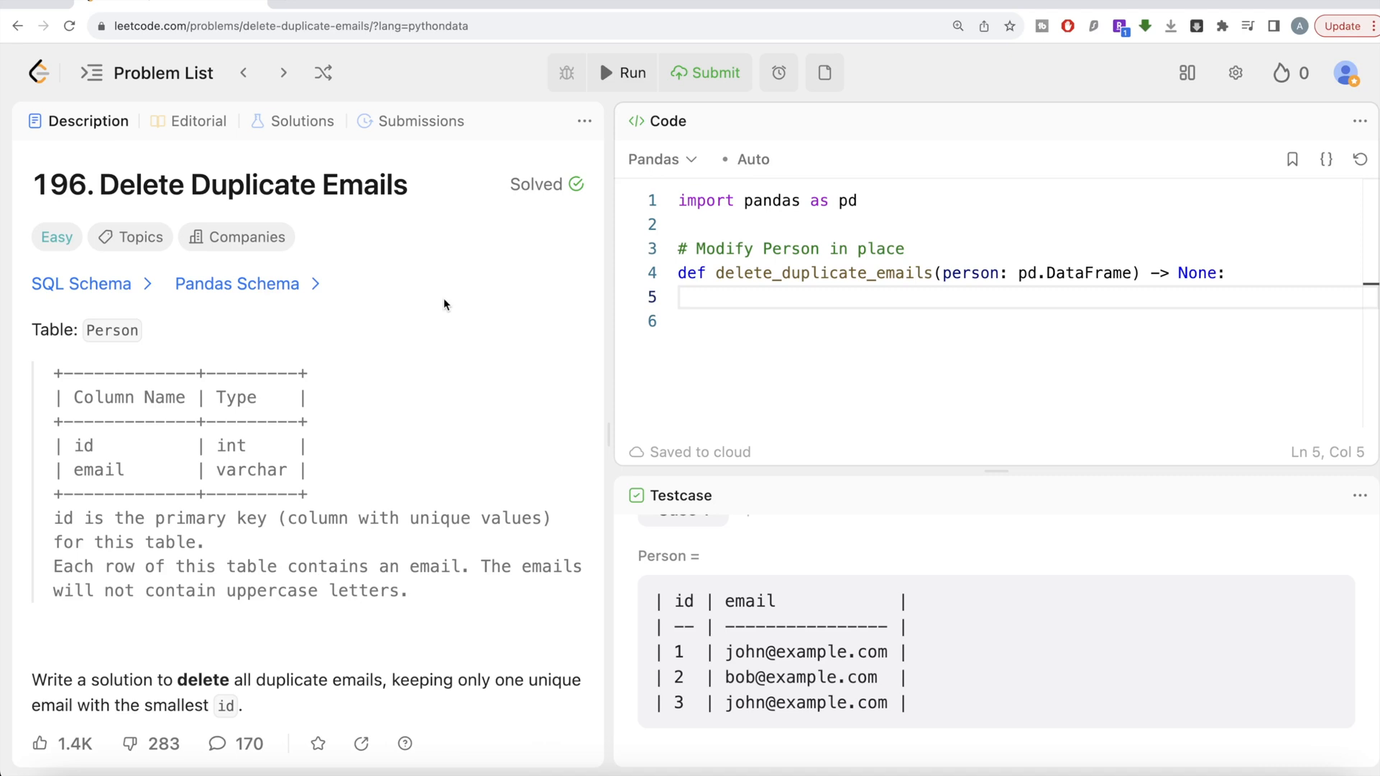
mouse_move(432, 329)
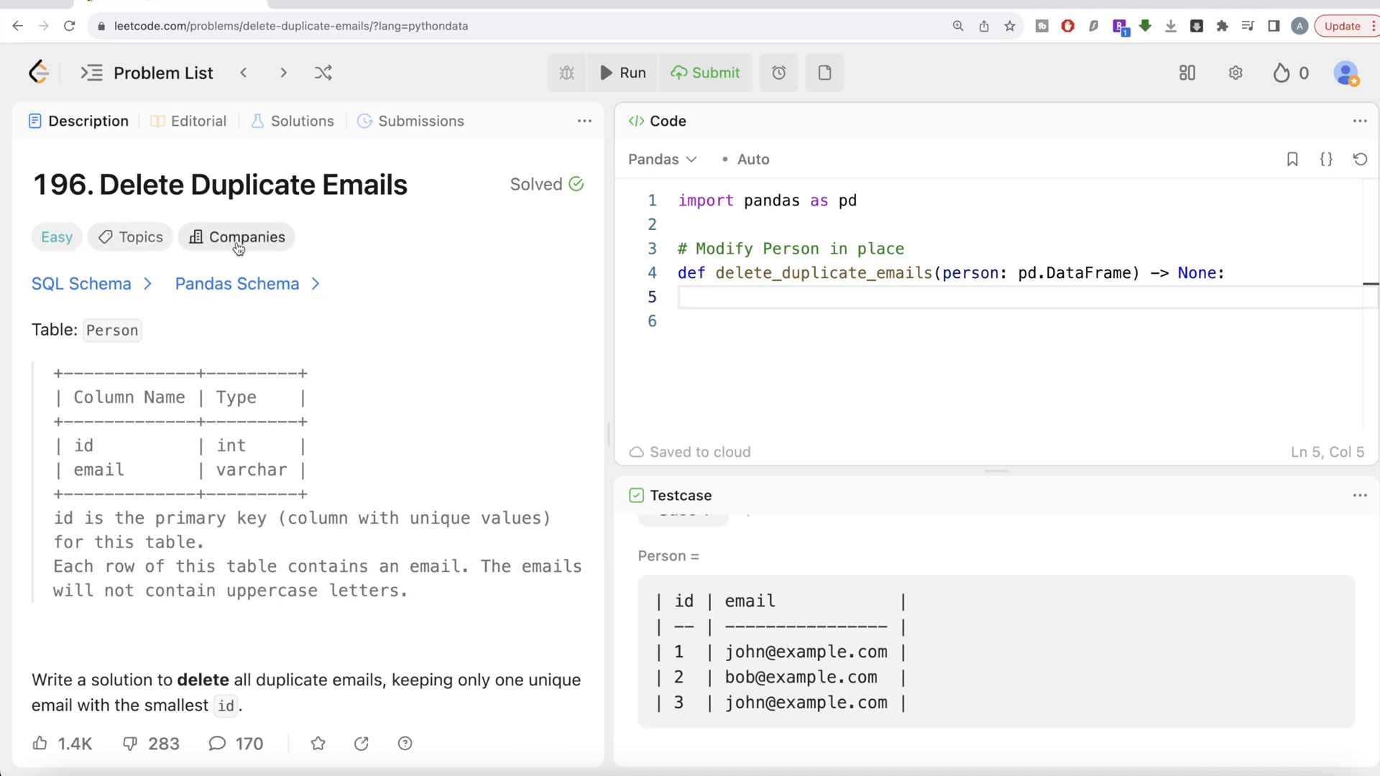
Switch the editor to Pandas and read the Person schema and Example 1
click(236, 236)
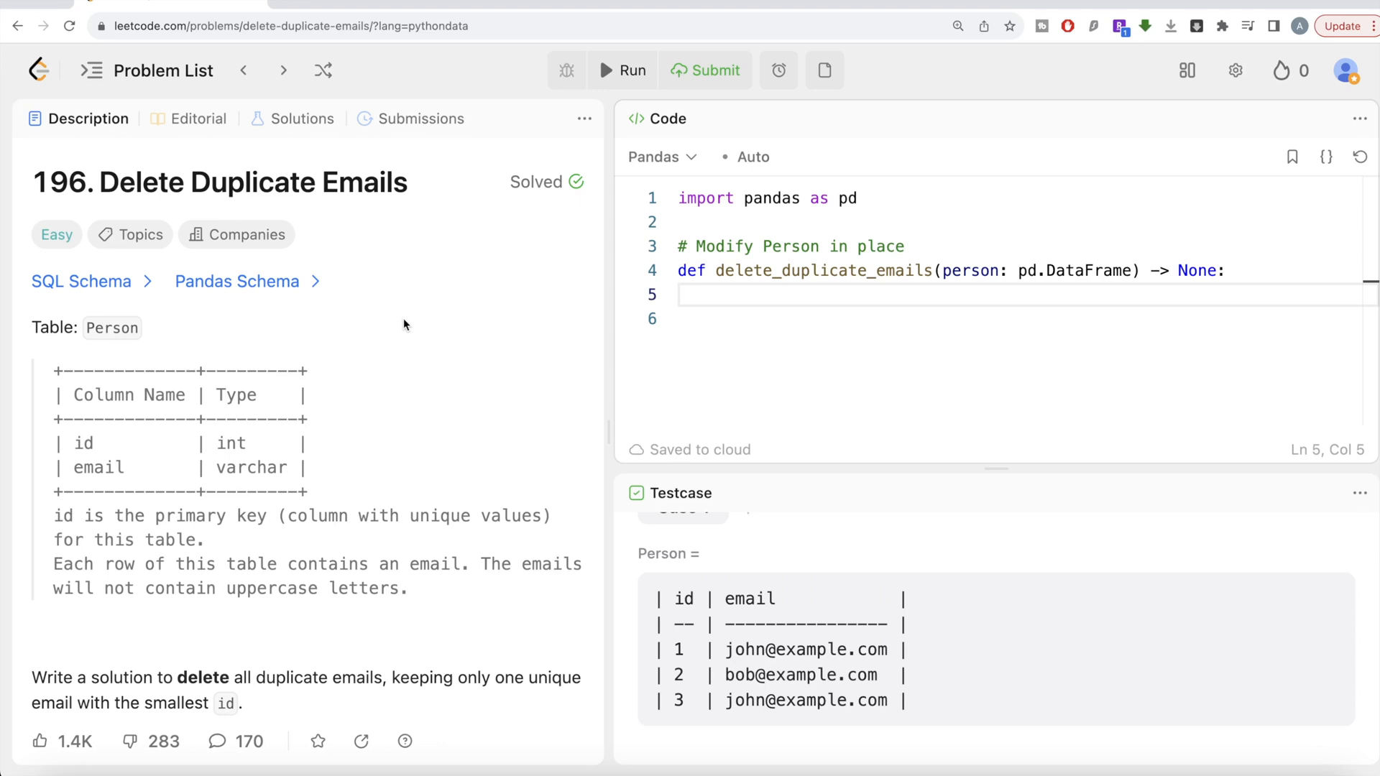
mouse_move(353, 318)
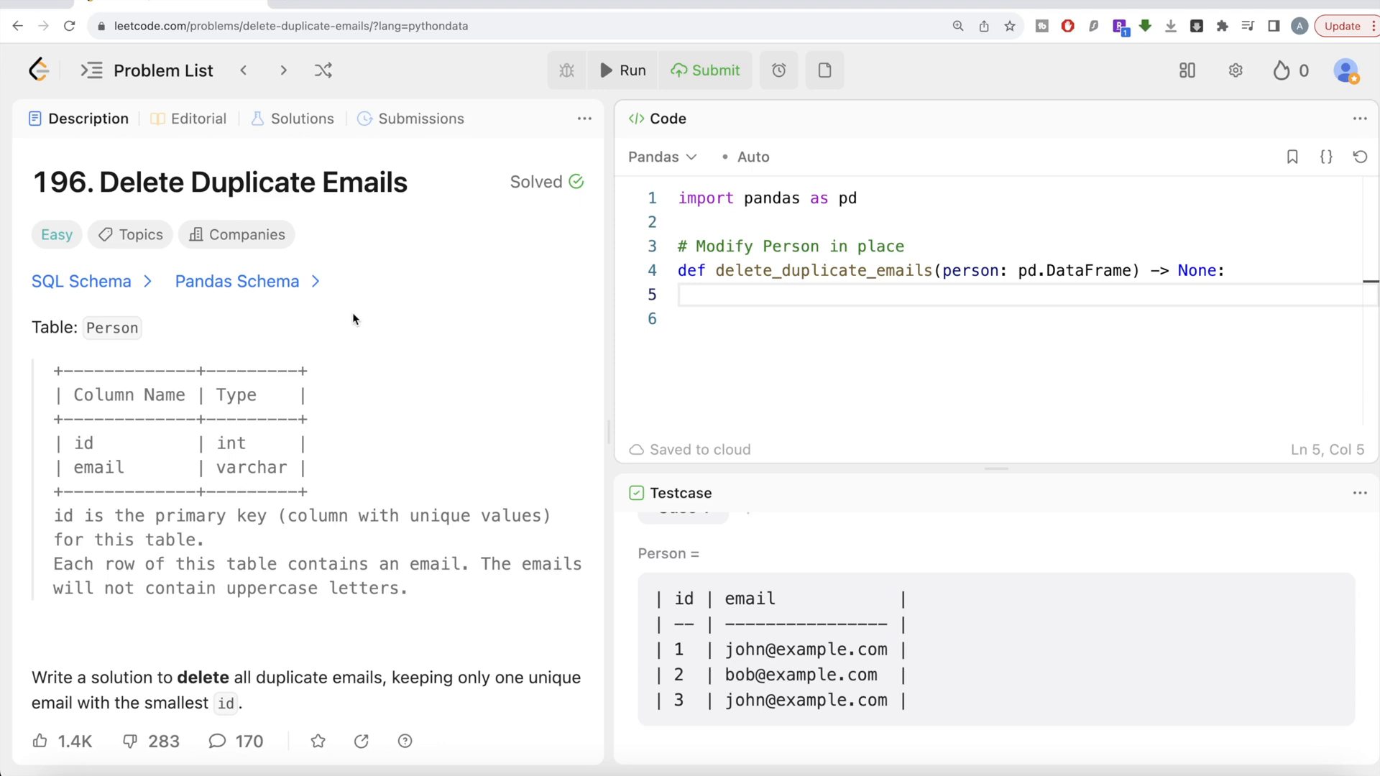
click(237, 281)
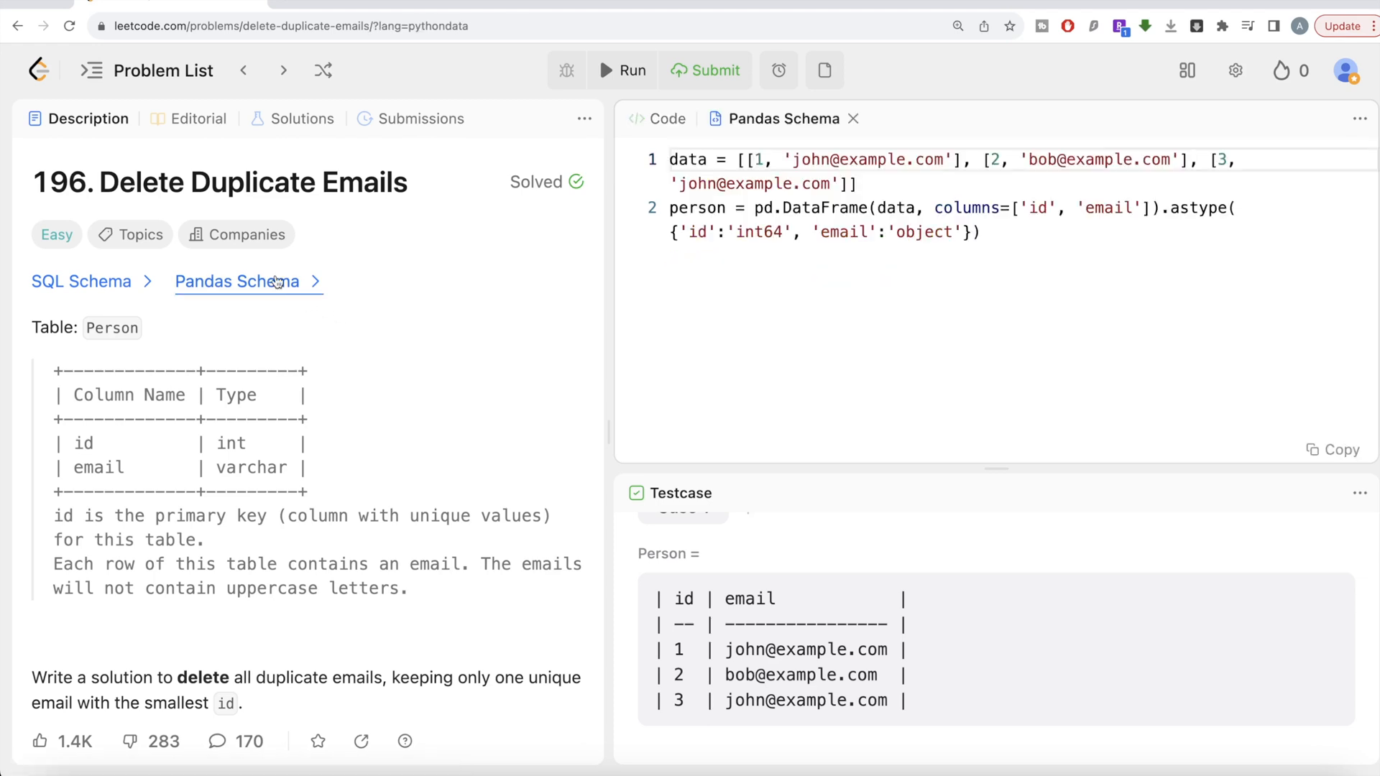
mouse_move(985, 257)
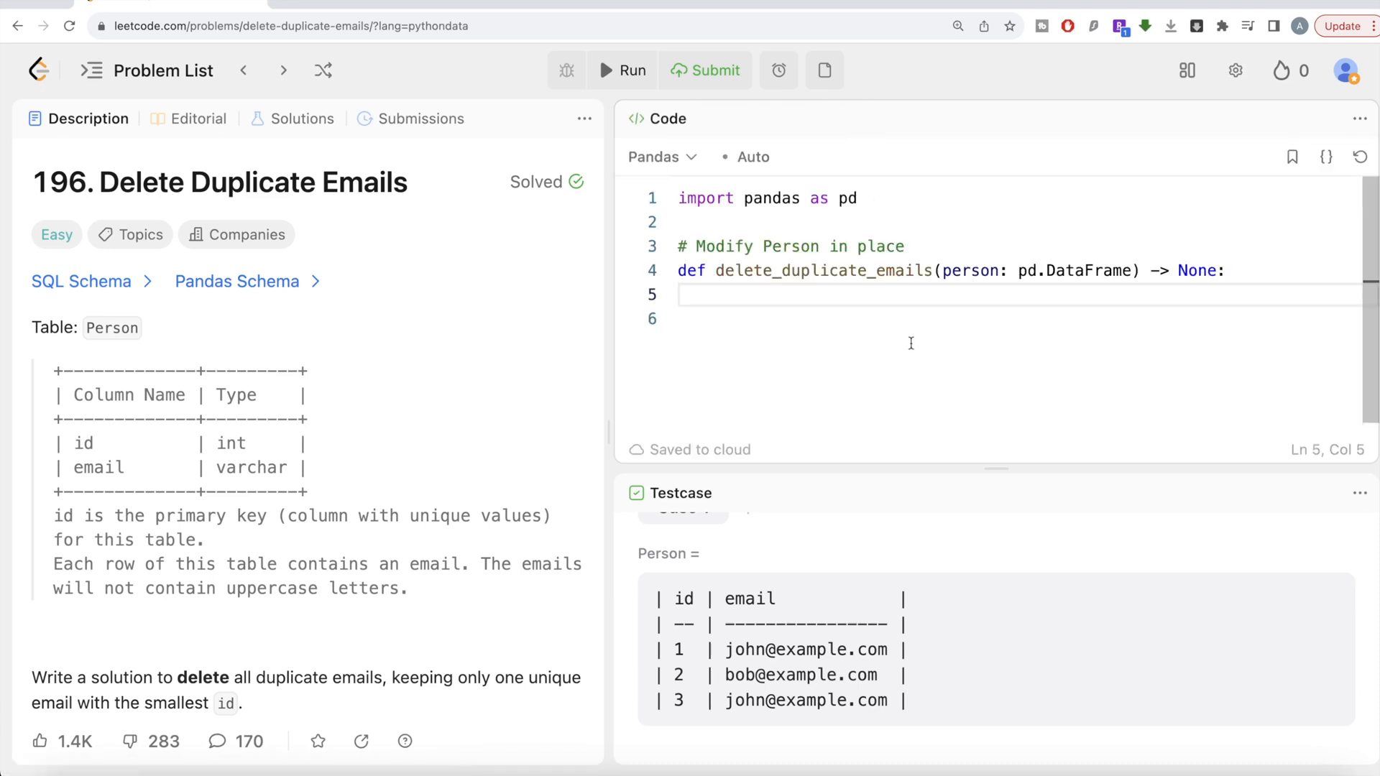
mouse_move(724, 313)
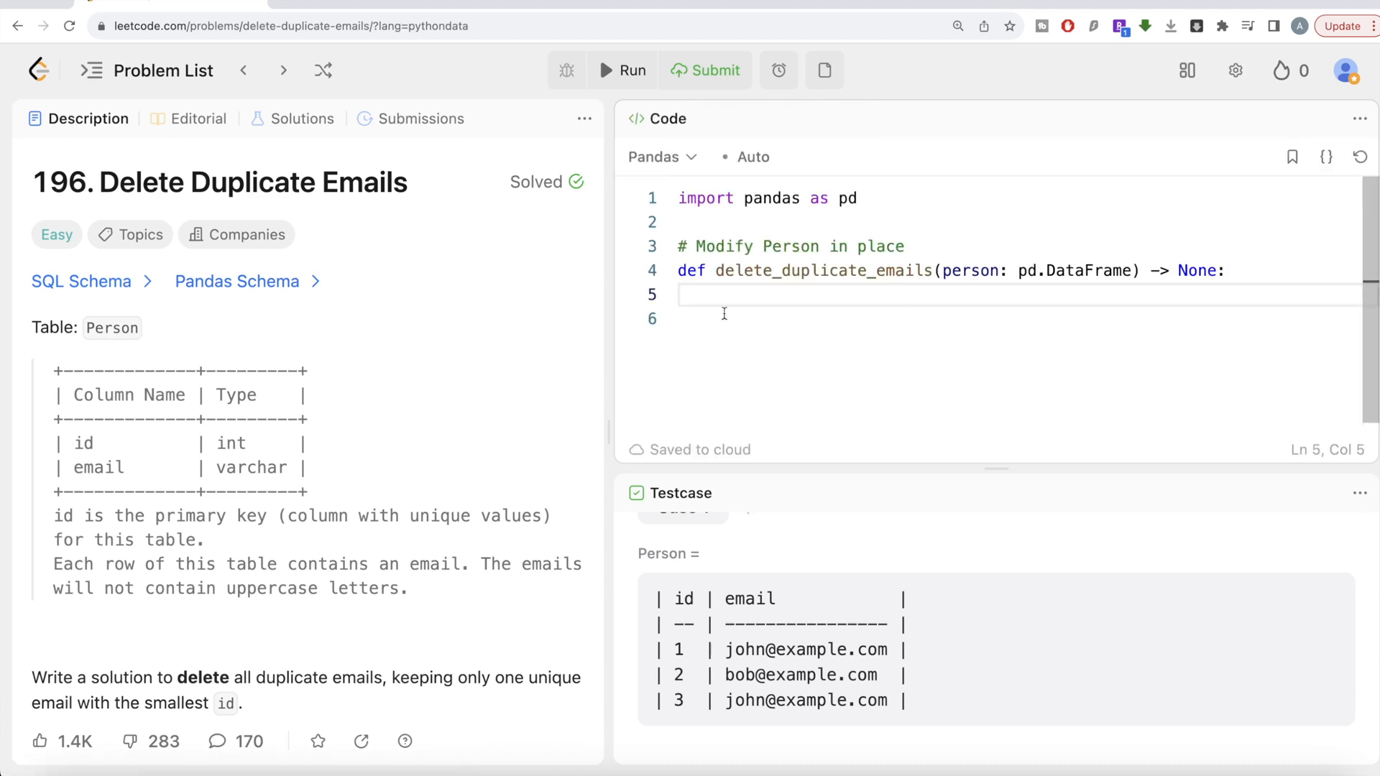
scroll(down, 3)
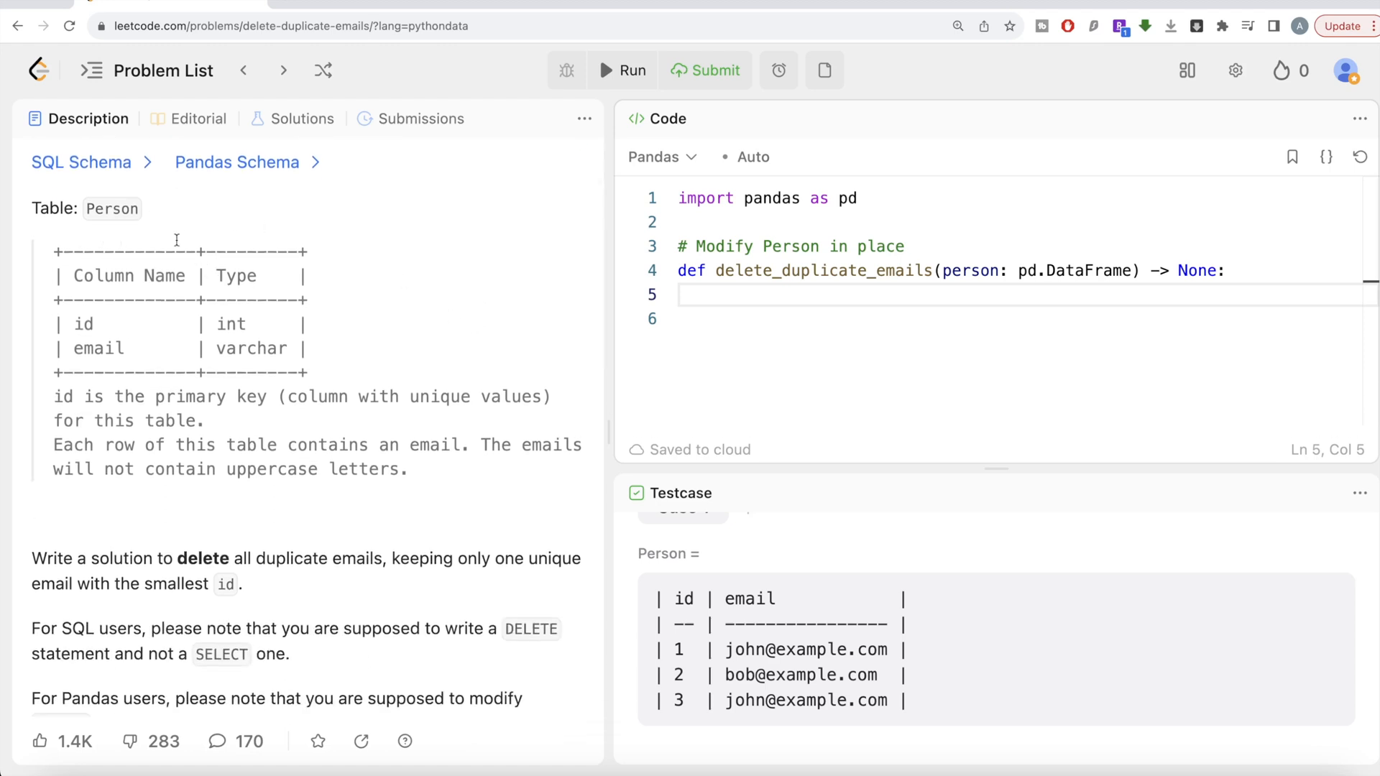
mouse_move(117, 415)
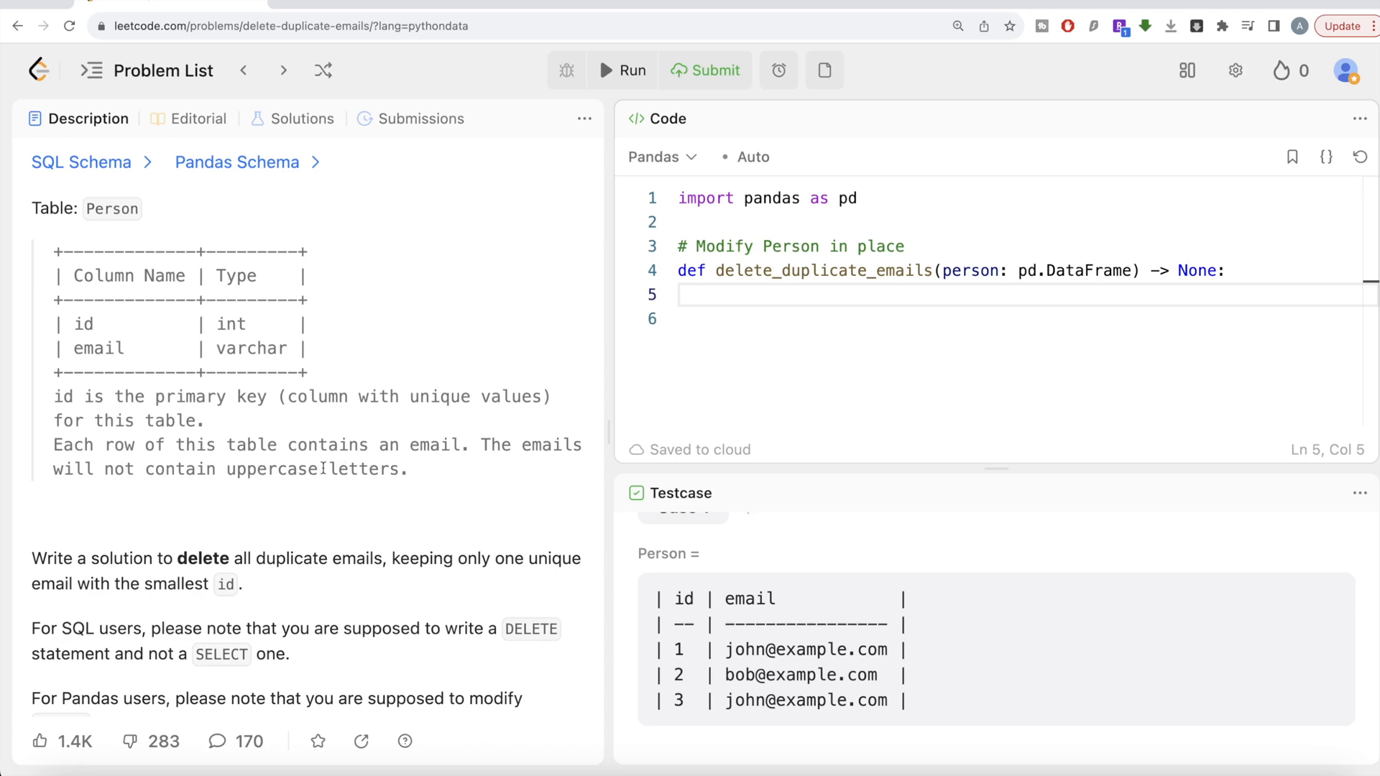
scroll(down, 3)
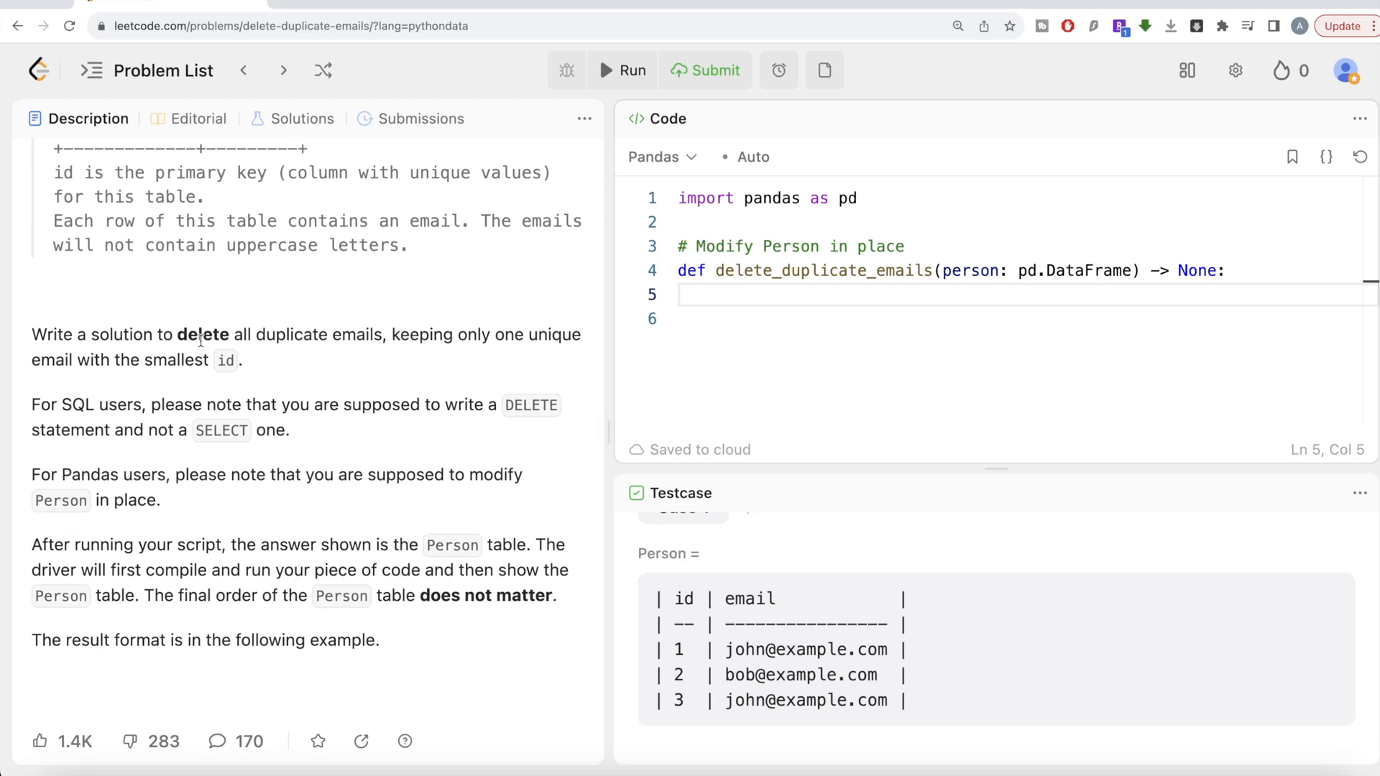
mouse_move(384, 342)
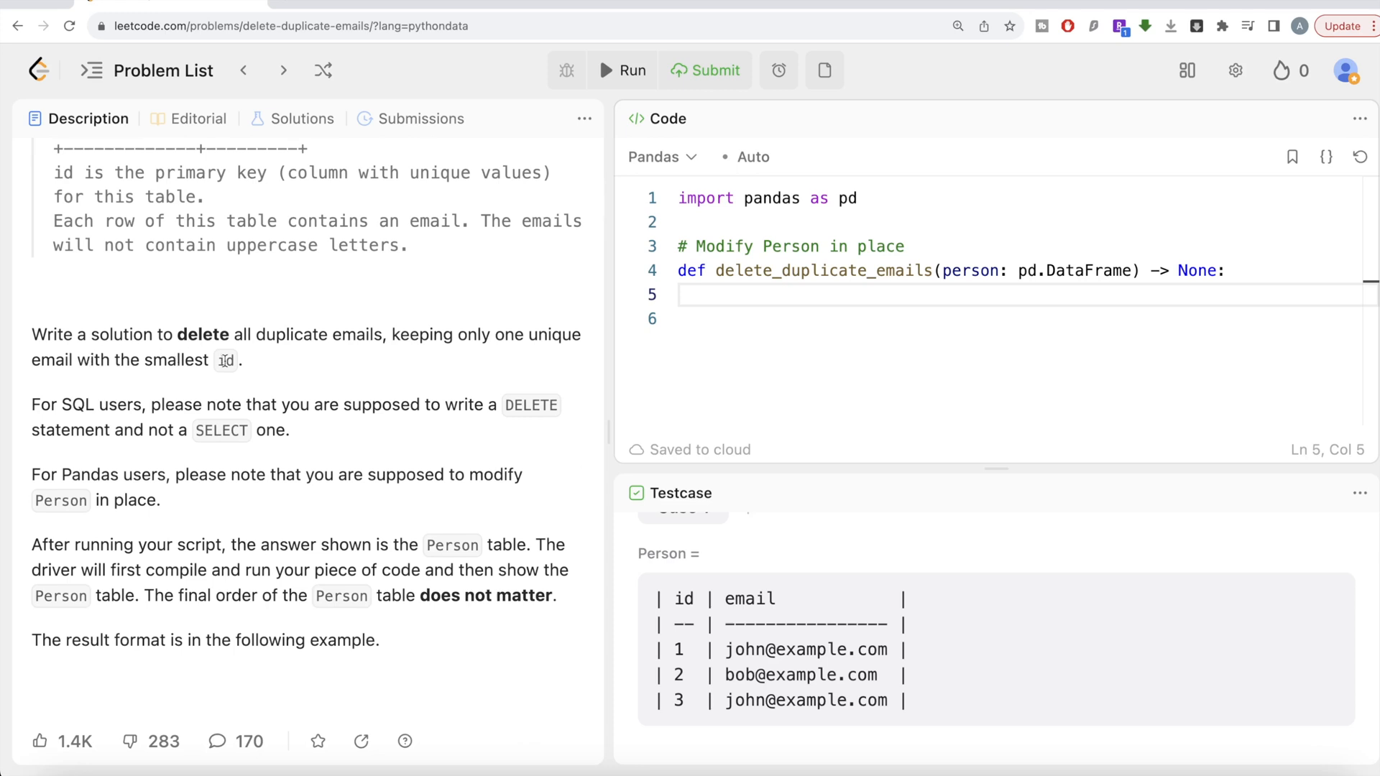
mouse_move(137, 408)
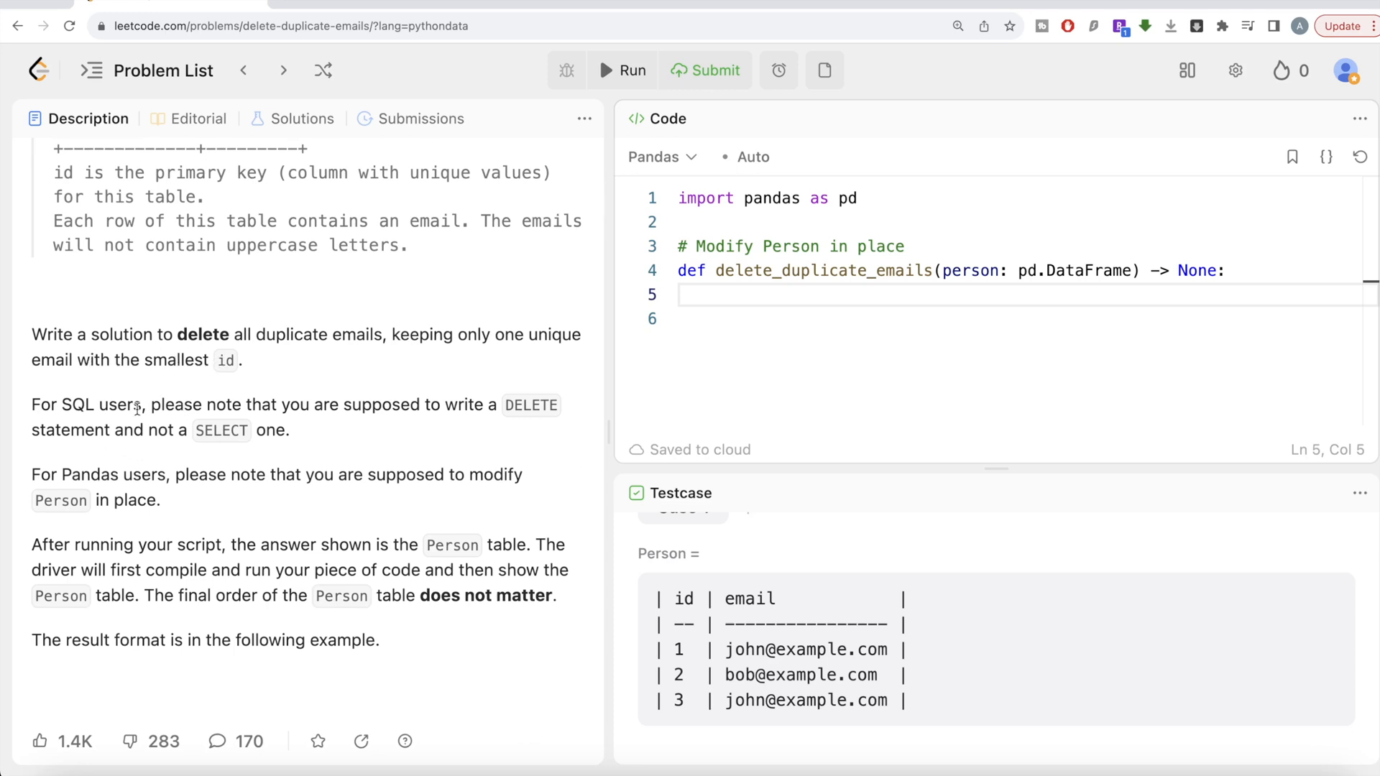
mouse_move(148, 484)
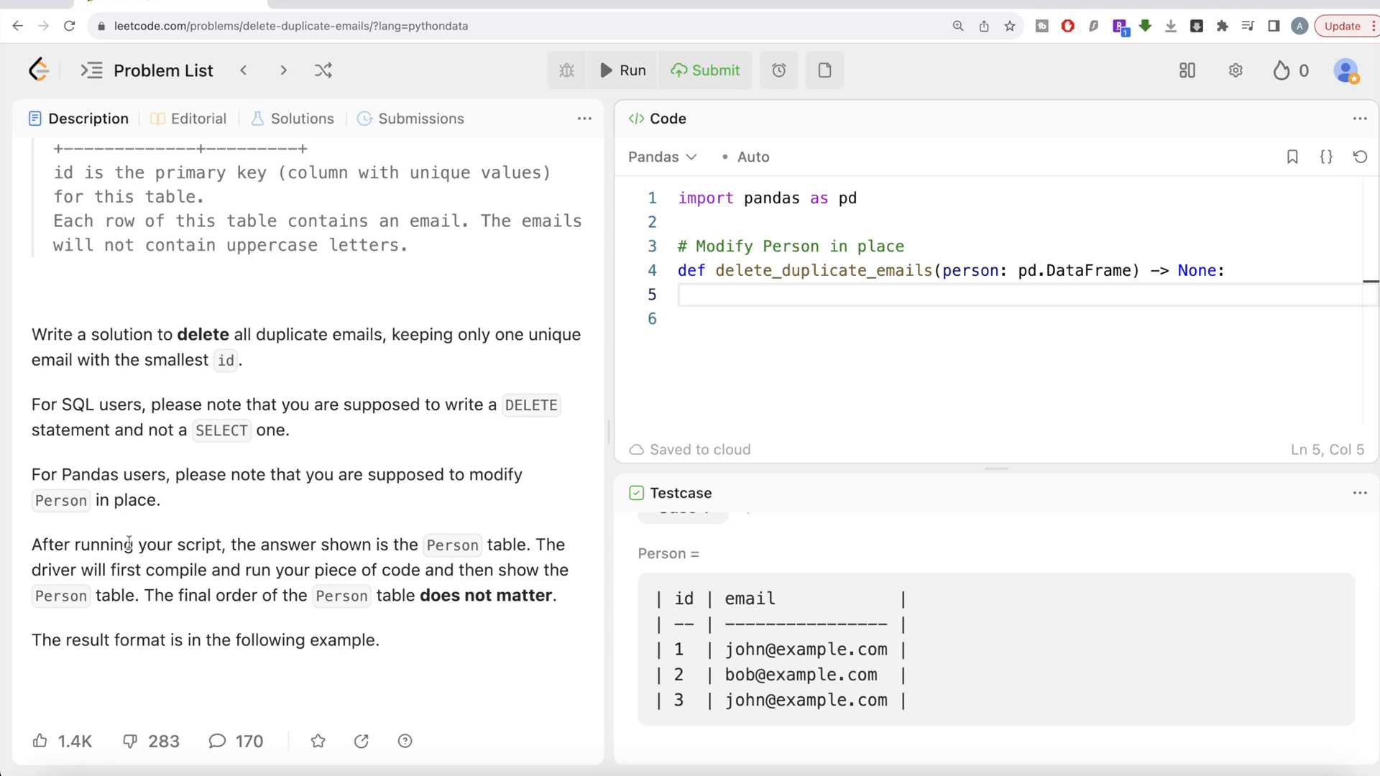
mouse_move(363, 545)
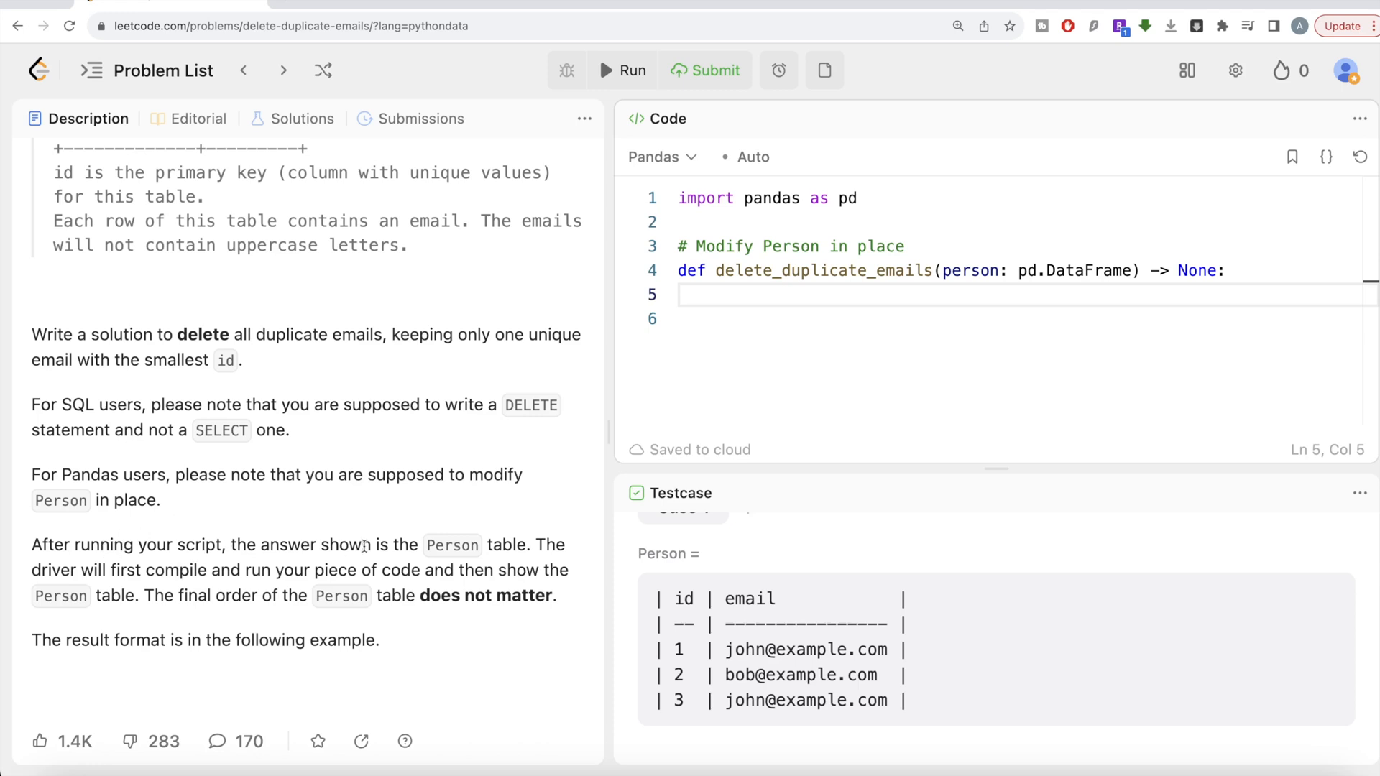
scroll(down, 3)
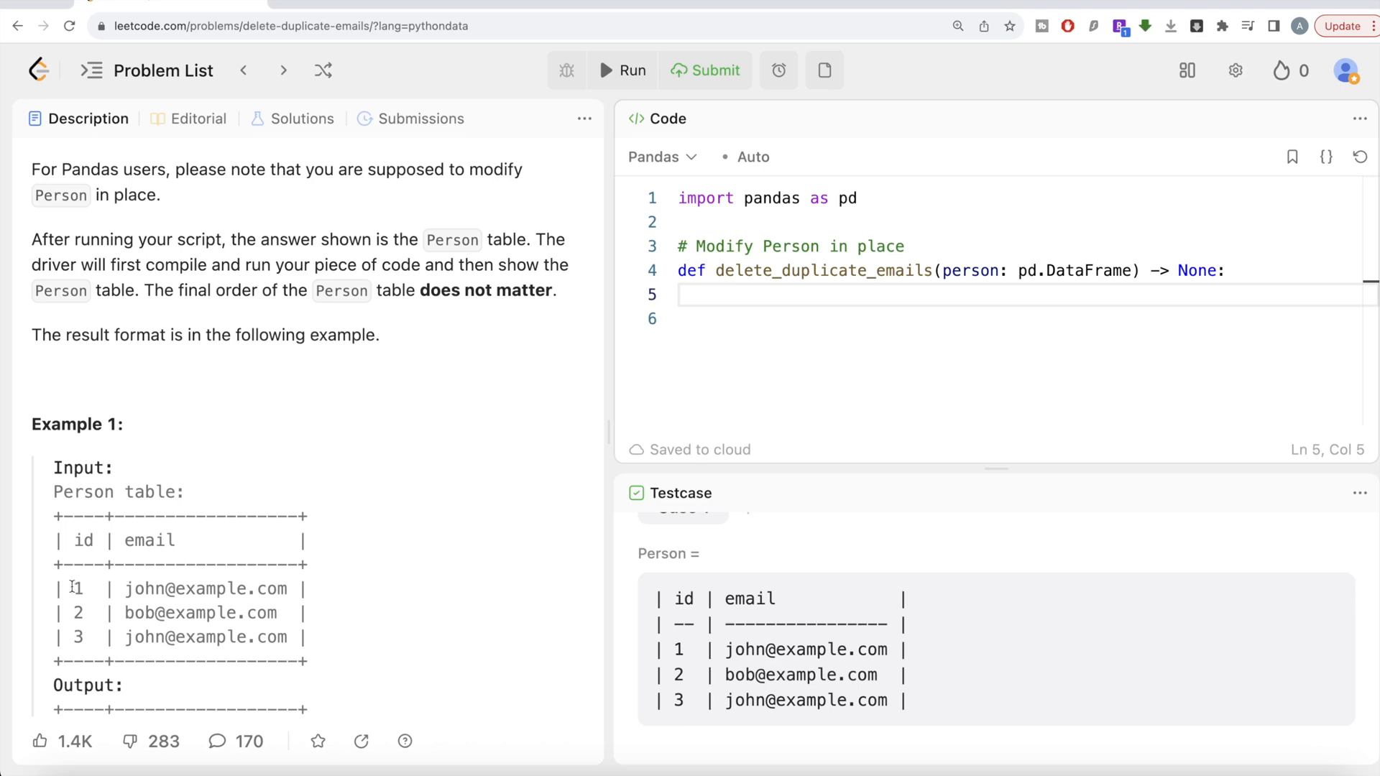
mouse_move(264, 588)
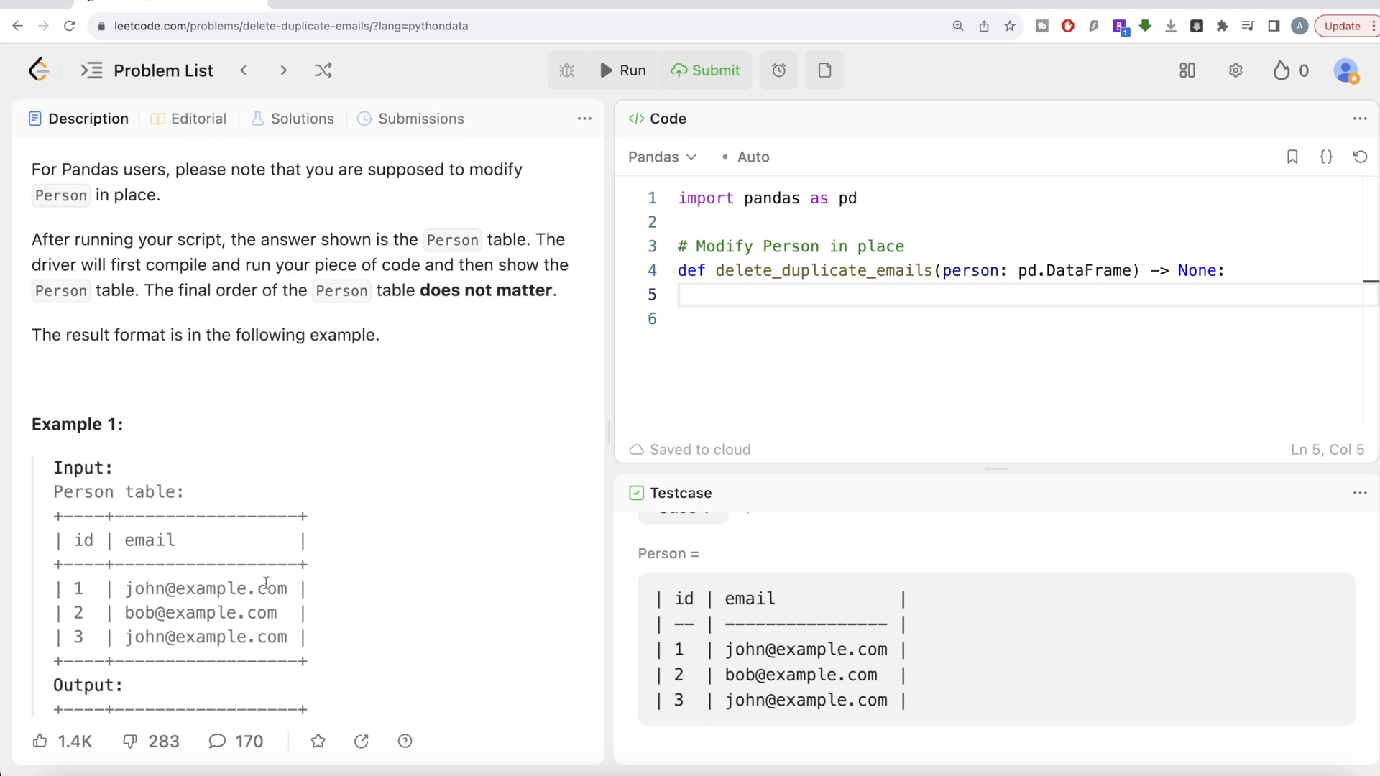
mouse_move(286, 617)
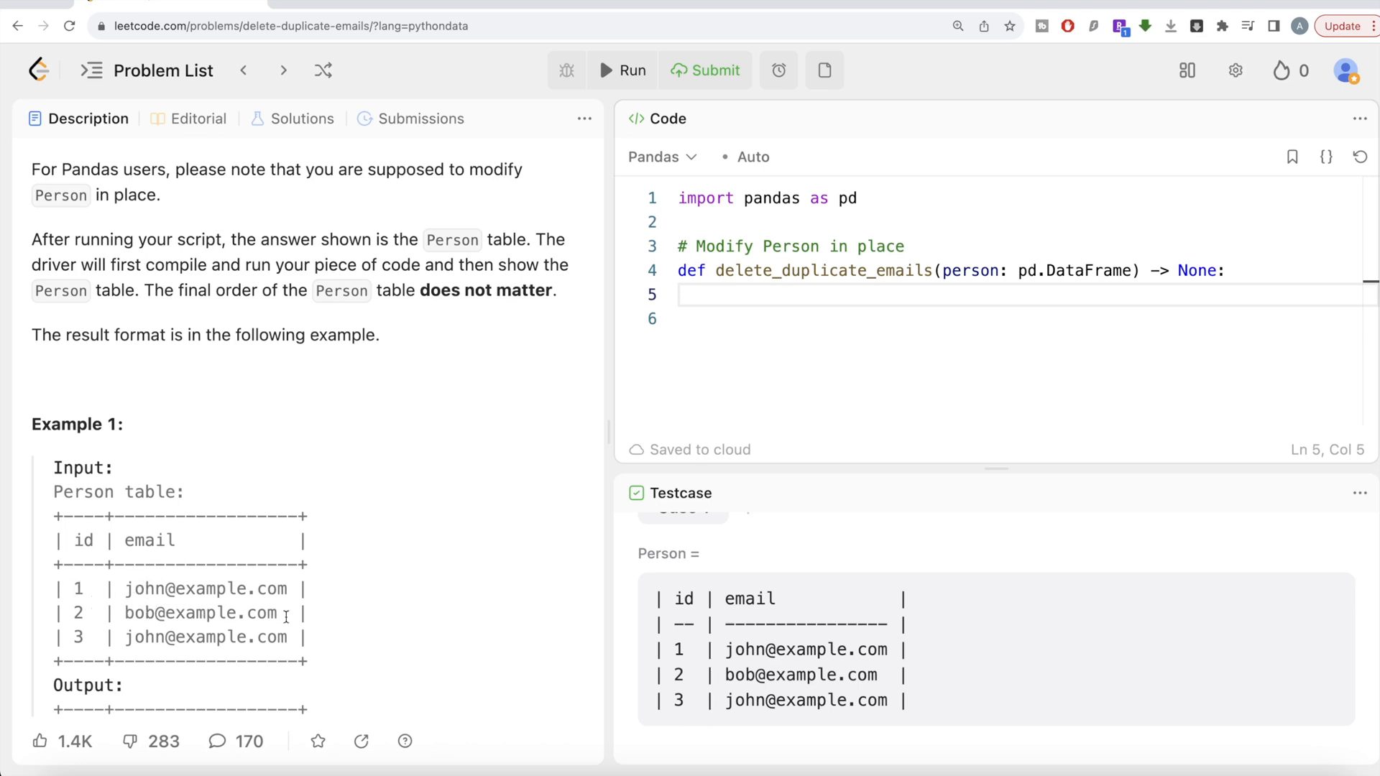
scroll(down, 3)
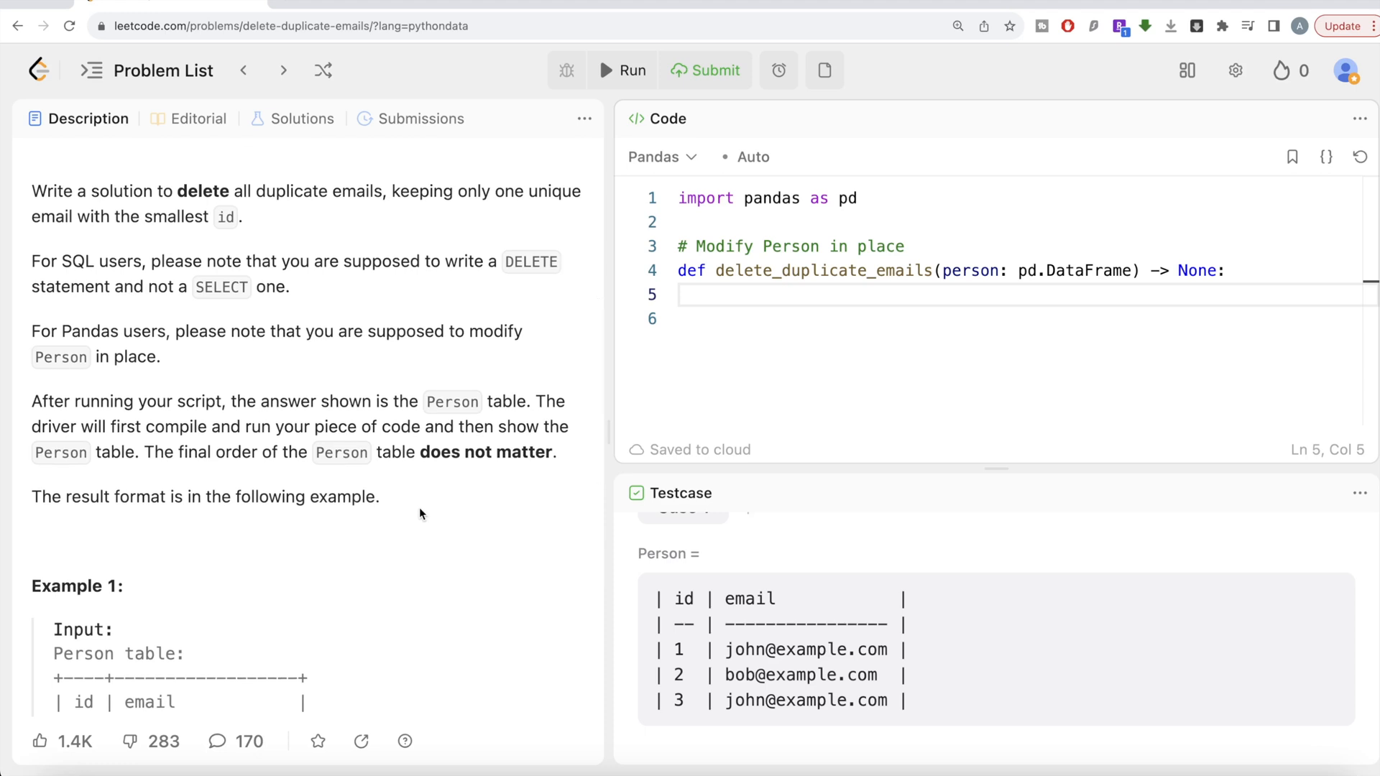
mouse_move(444, 470)
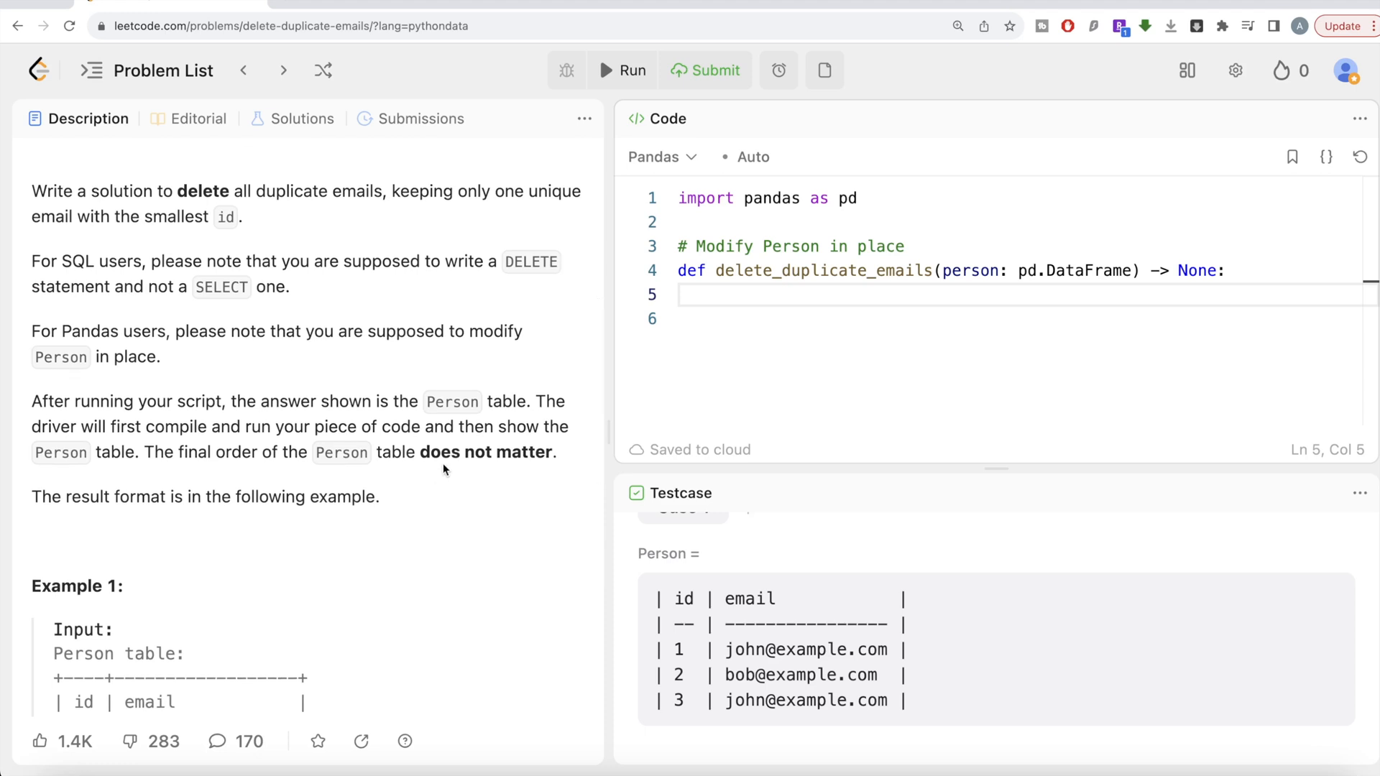
scroll(down, 3)
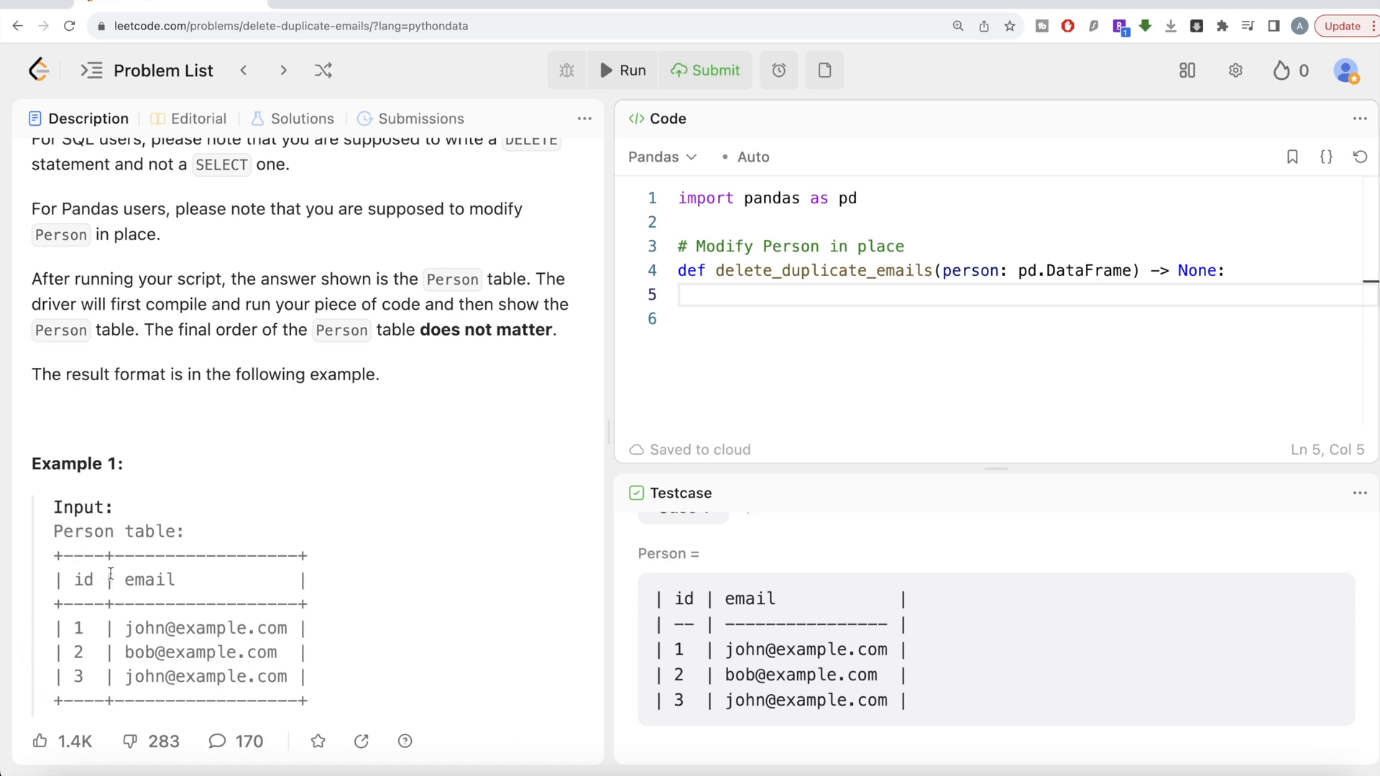
mouse_move(303, 538)
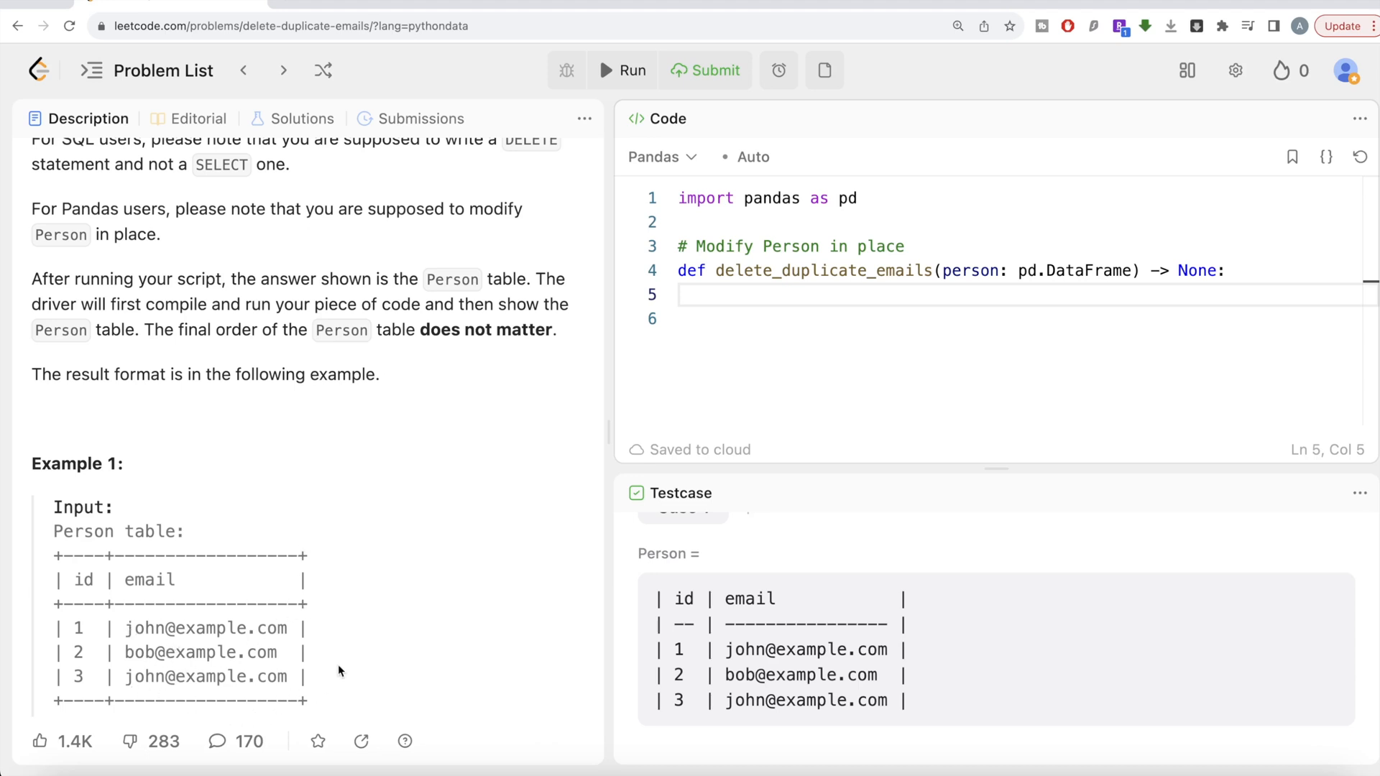
mouse_move(103, 595)
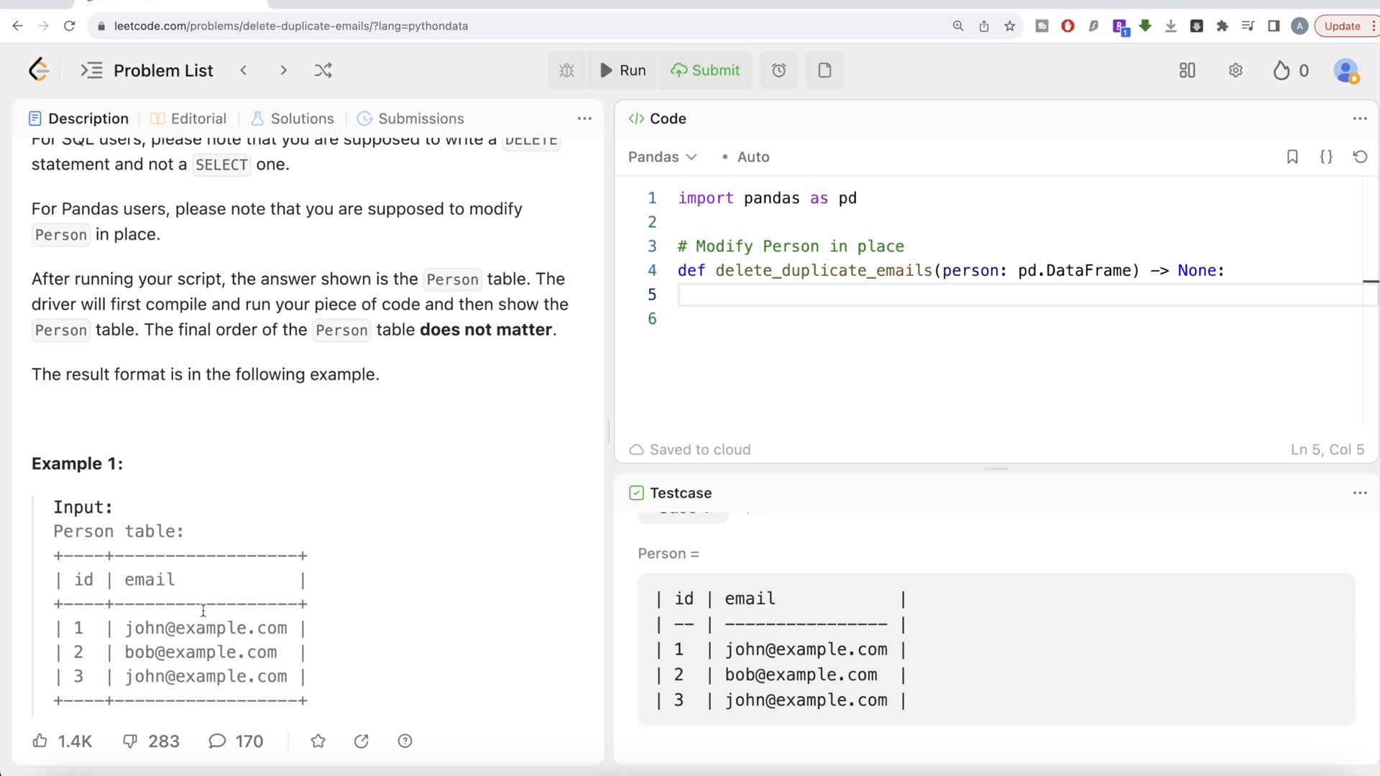
mouse_move(113, 608)
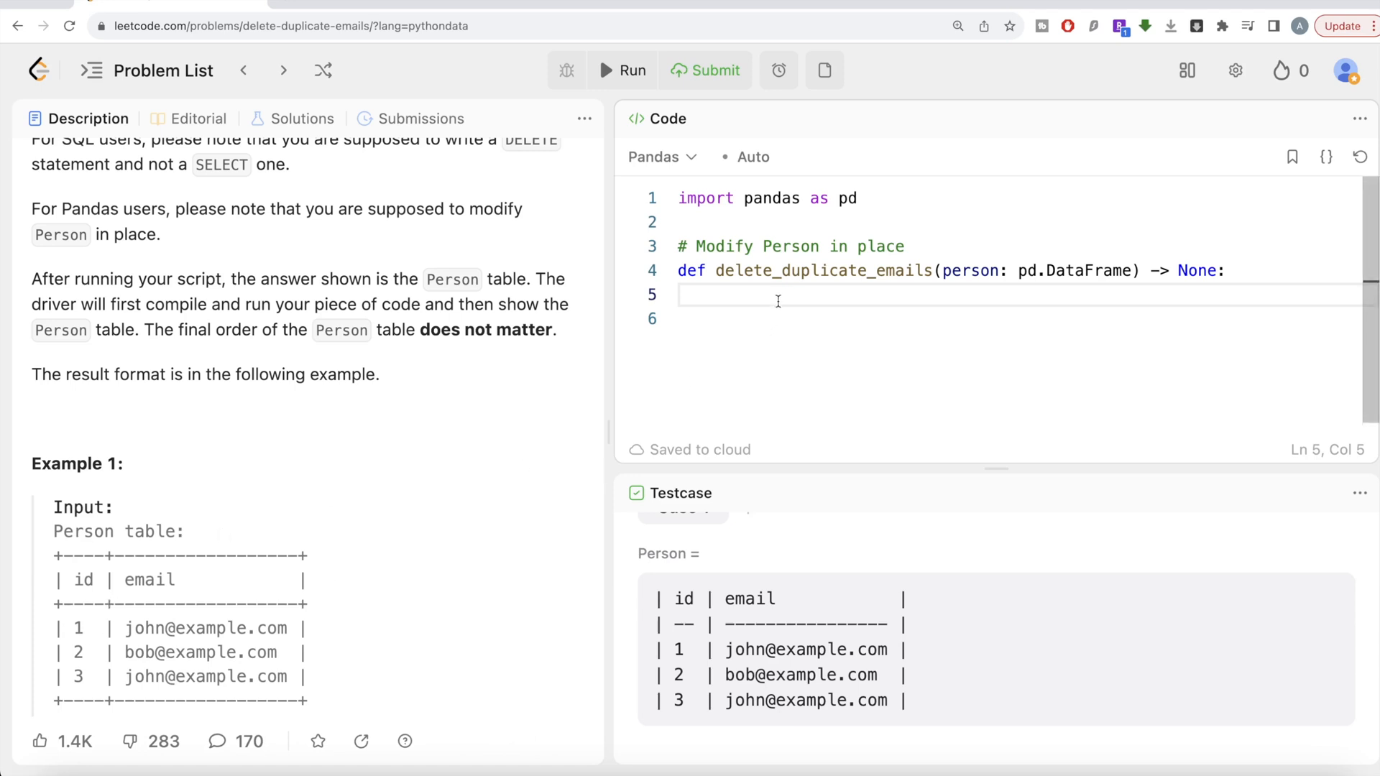
Add person.sort_values(by='id', ascending=True, inplace=True) as the function's first line
text(perso)
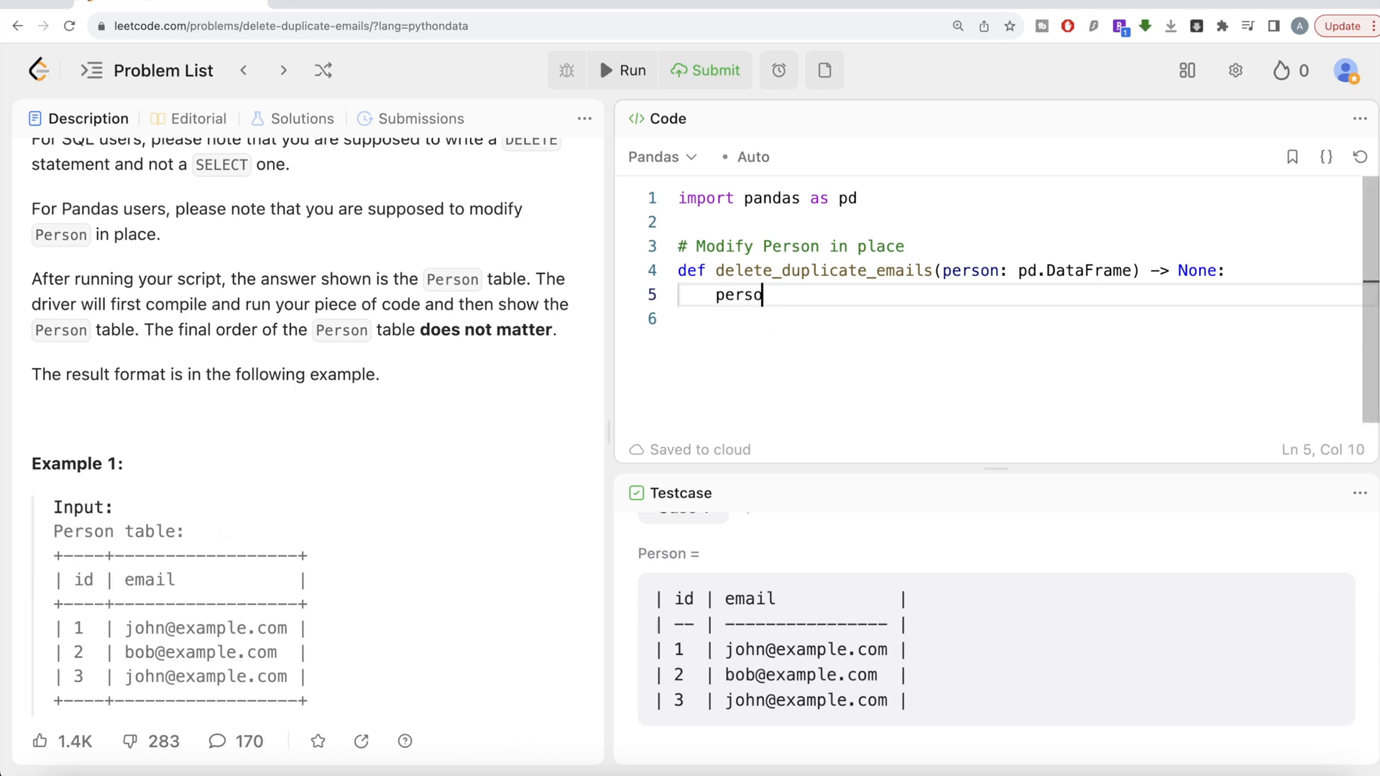
text(n.sor)
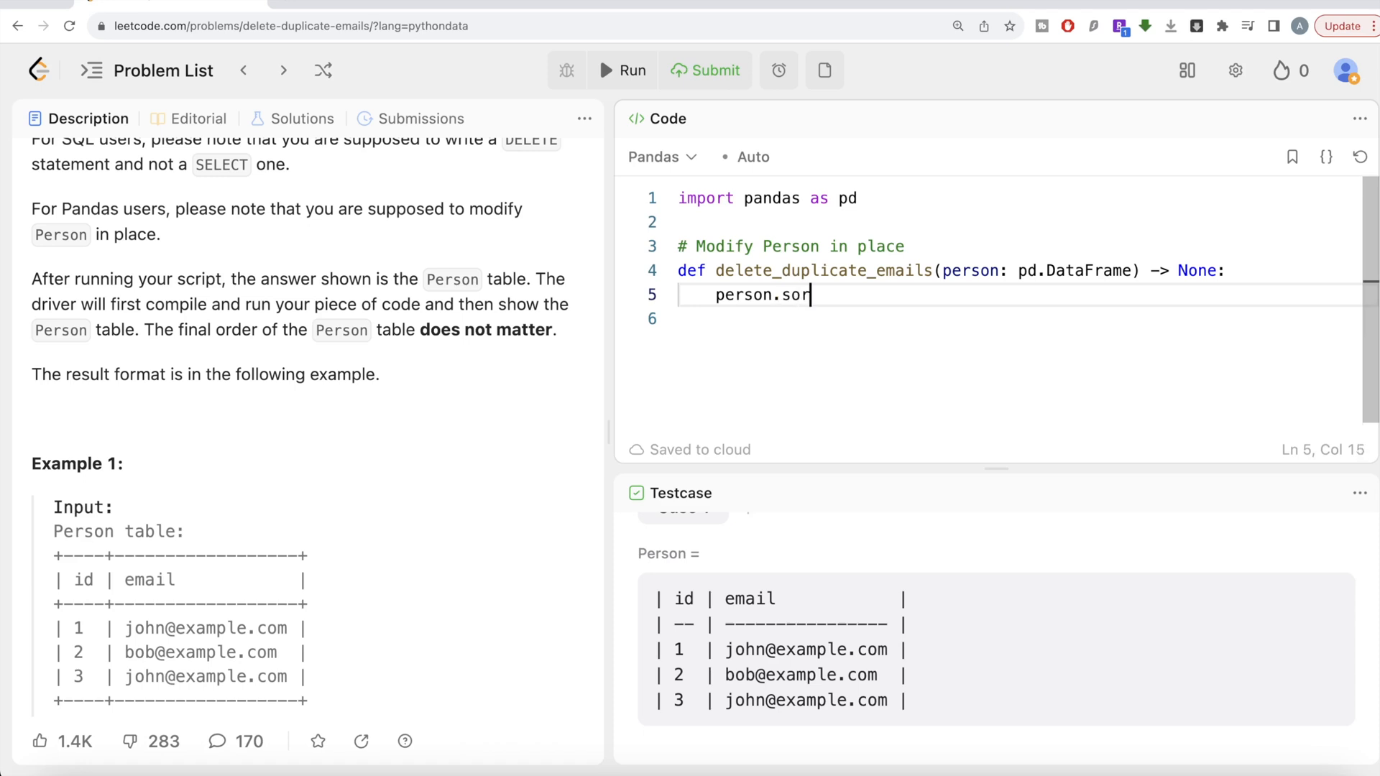
text(t_value)
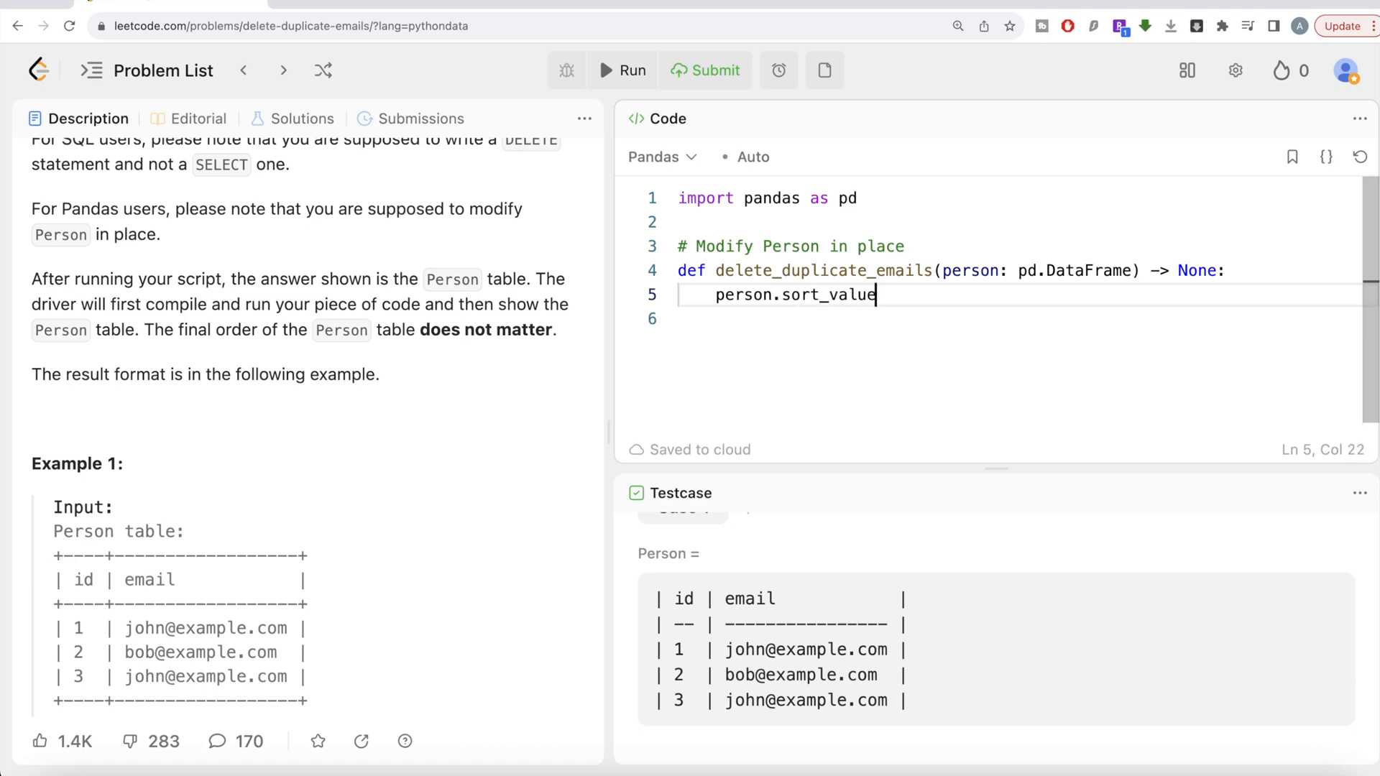
text(s(by)
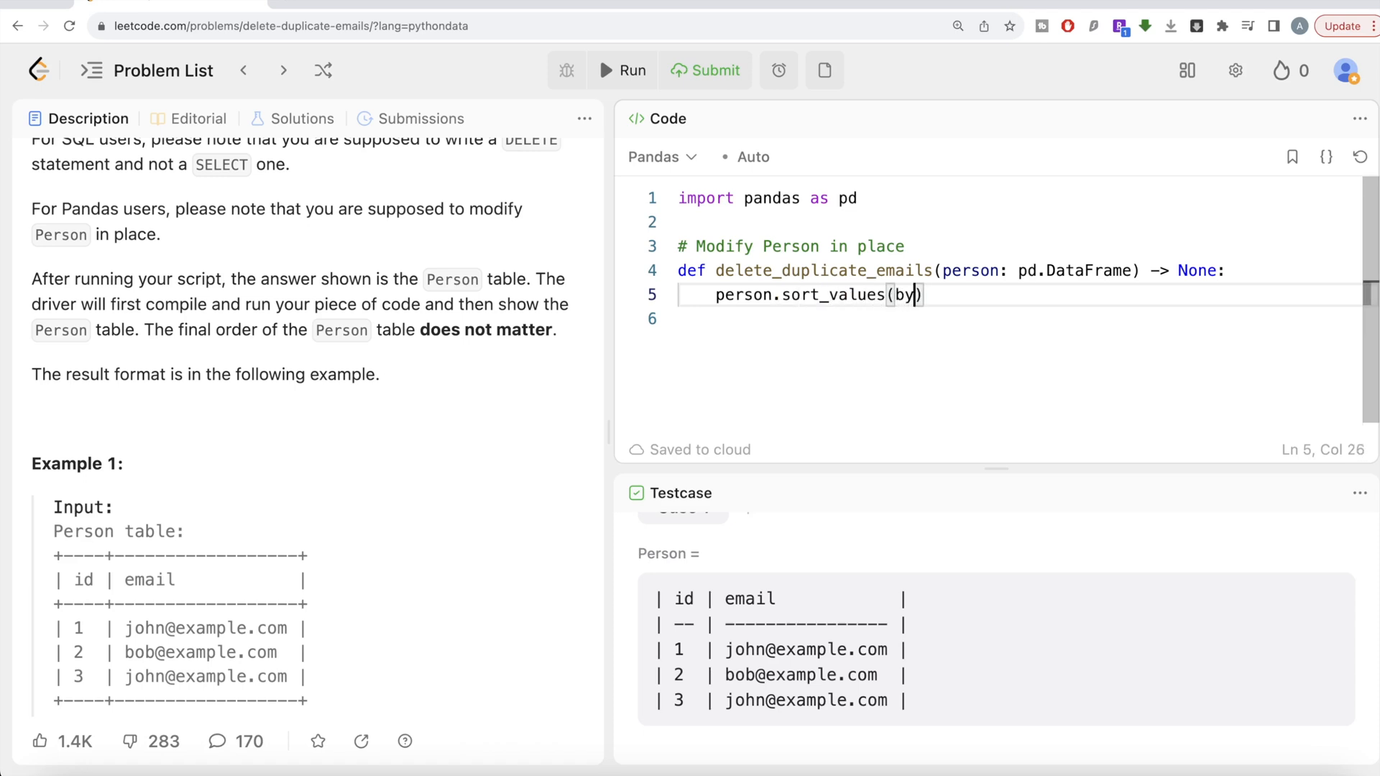
text(='id')
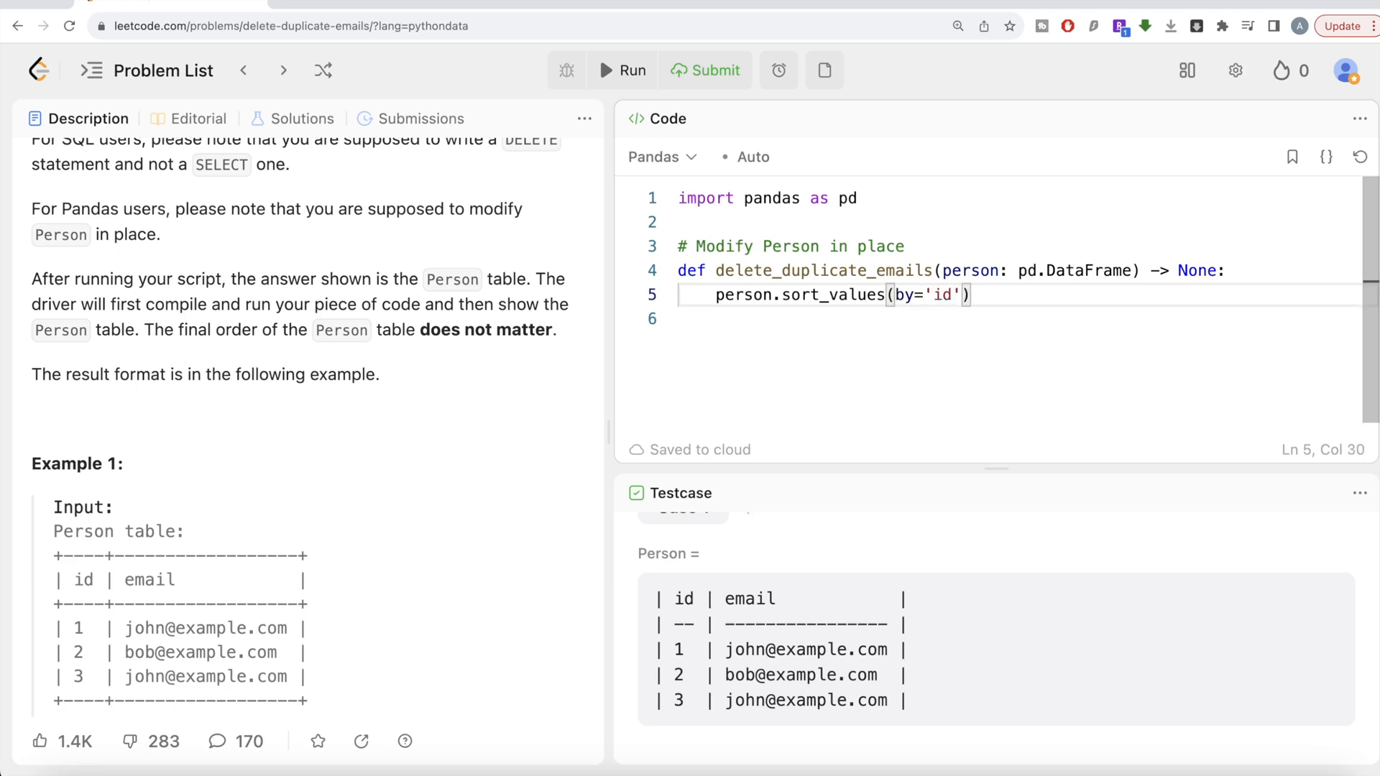
text(,ascen)
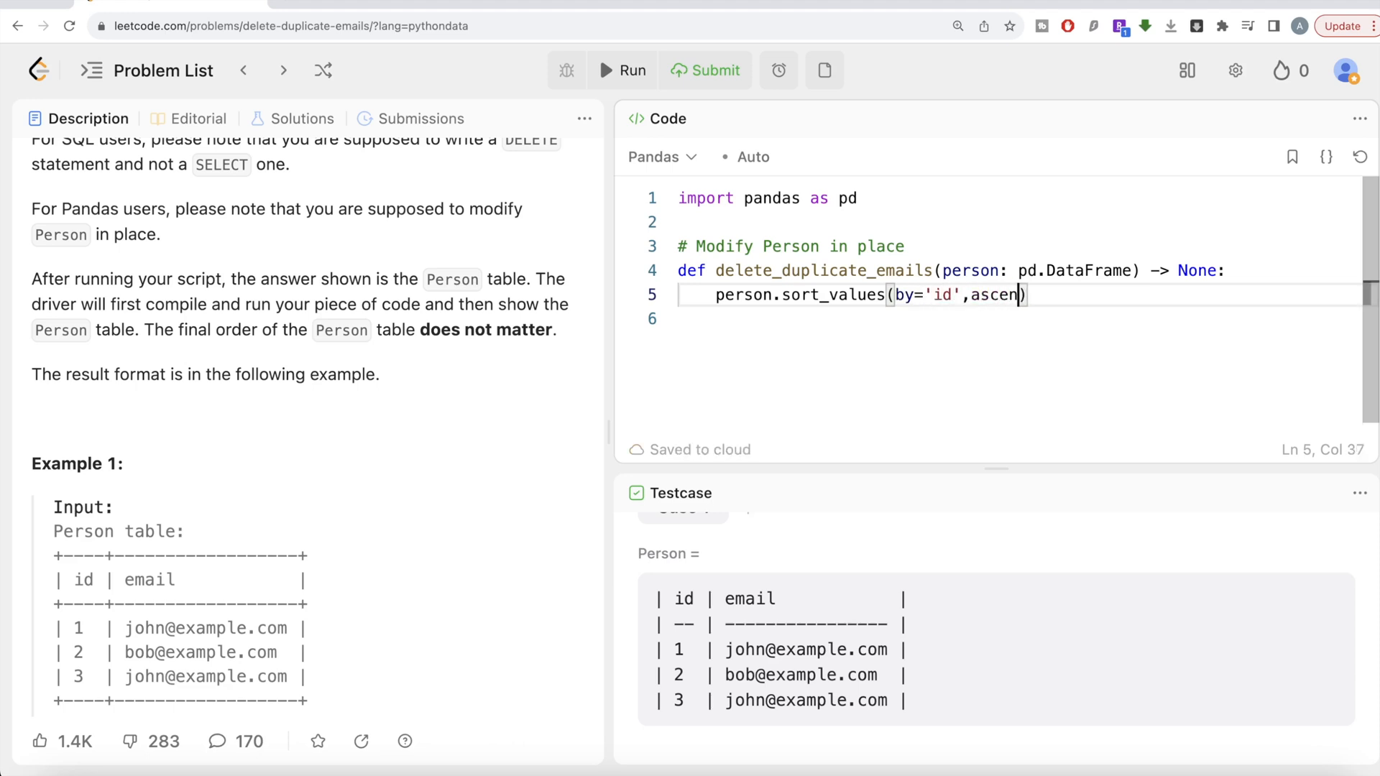
text(ding=)
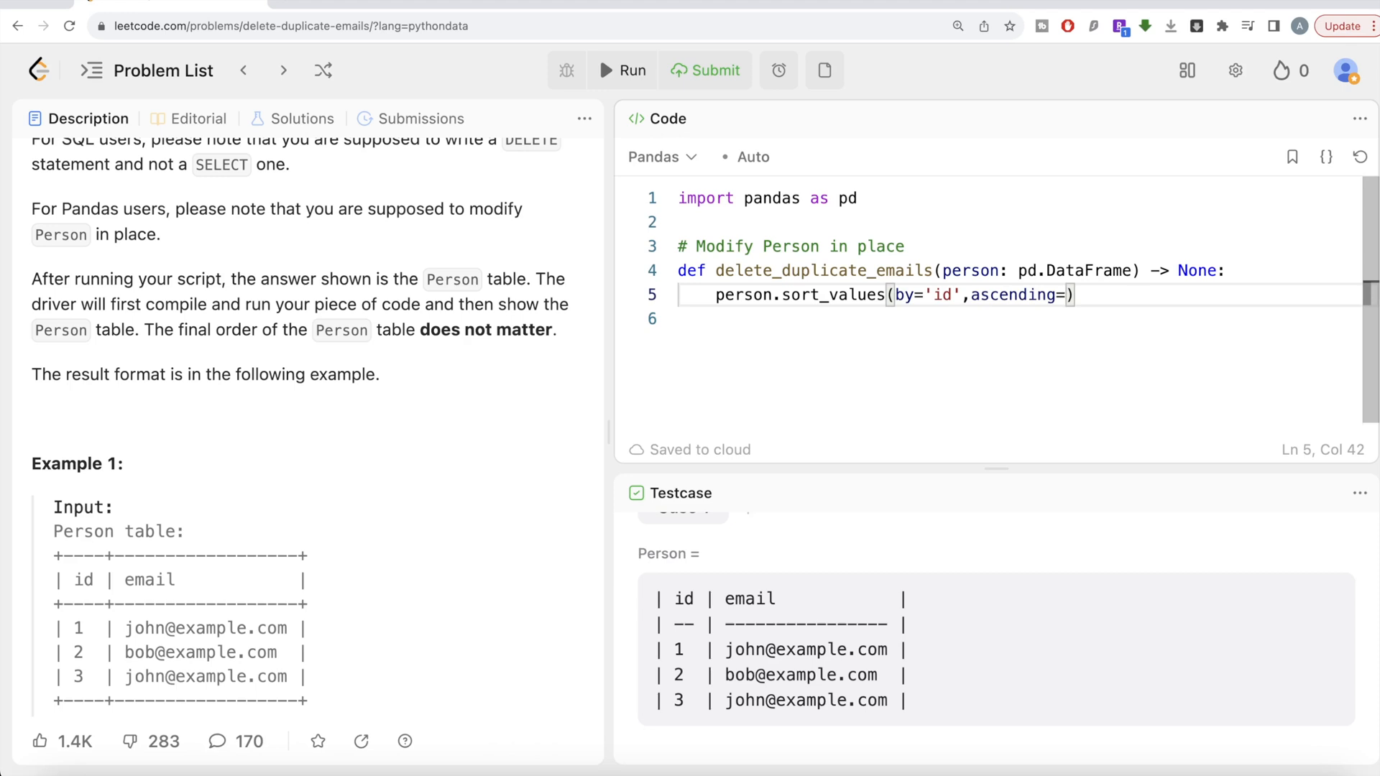
text(True)
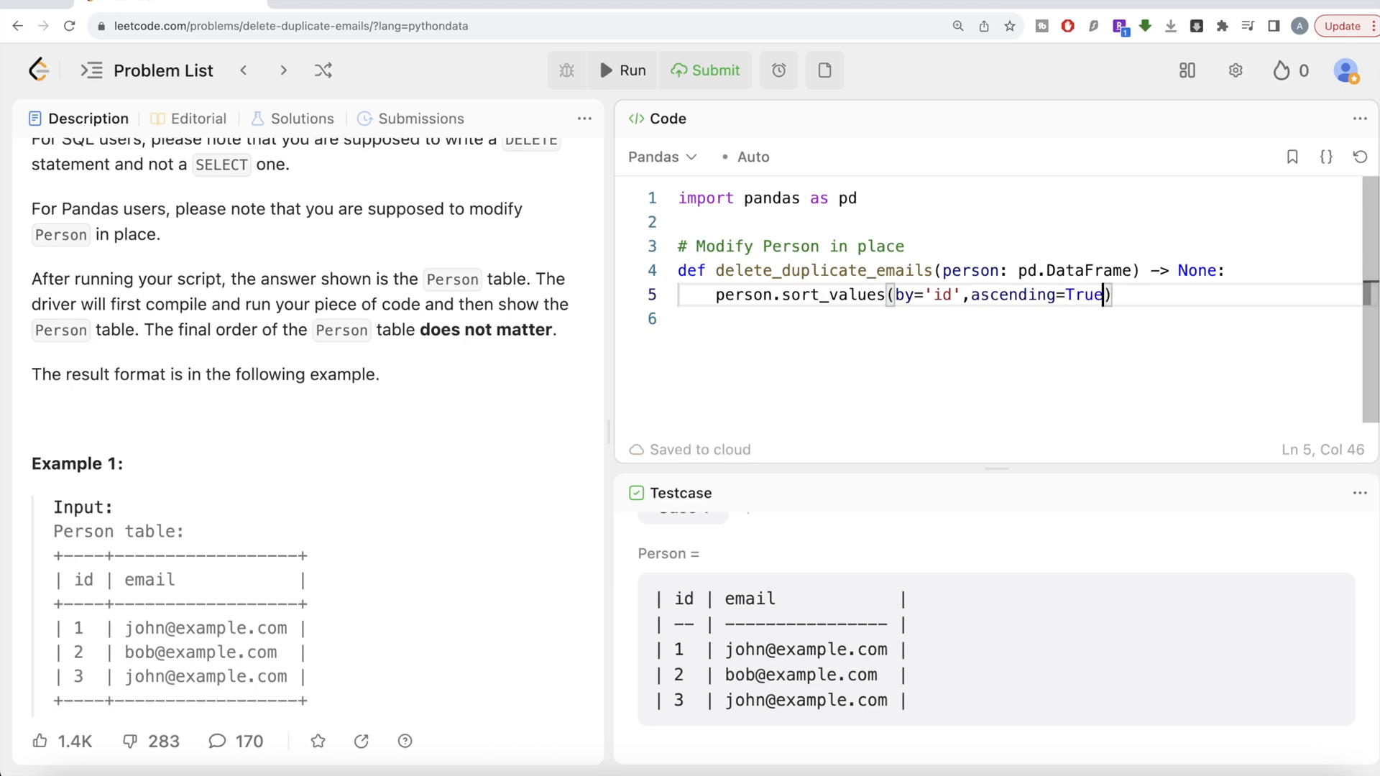
text(, in)
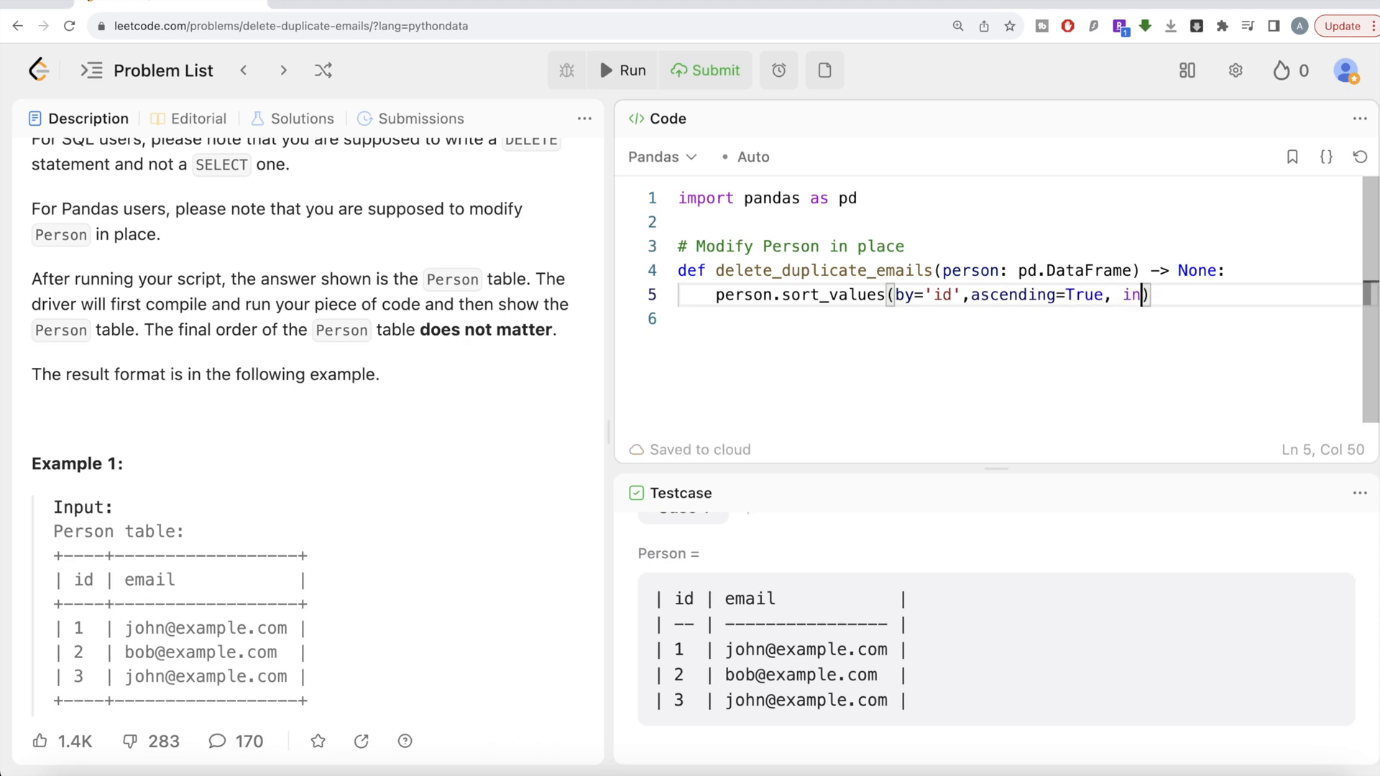
text(place=)
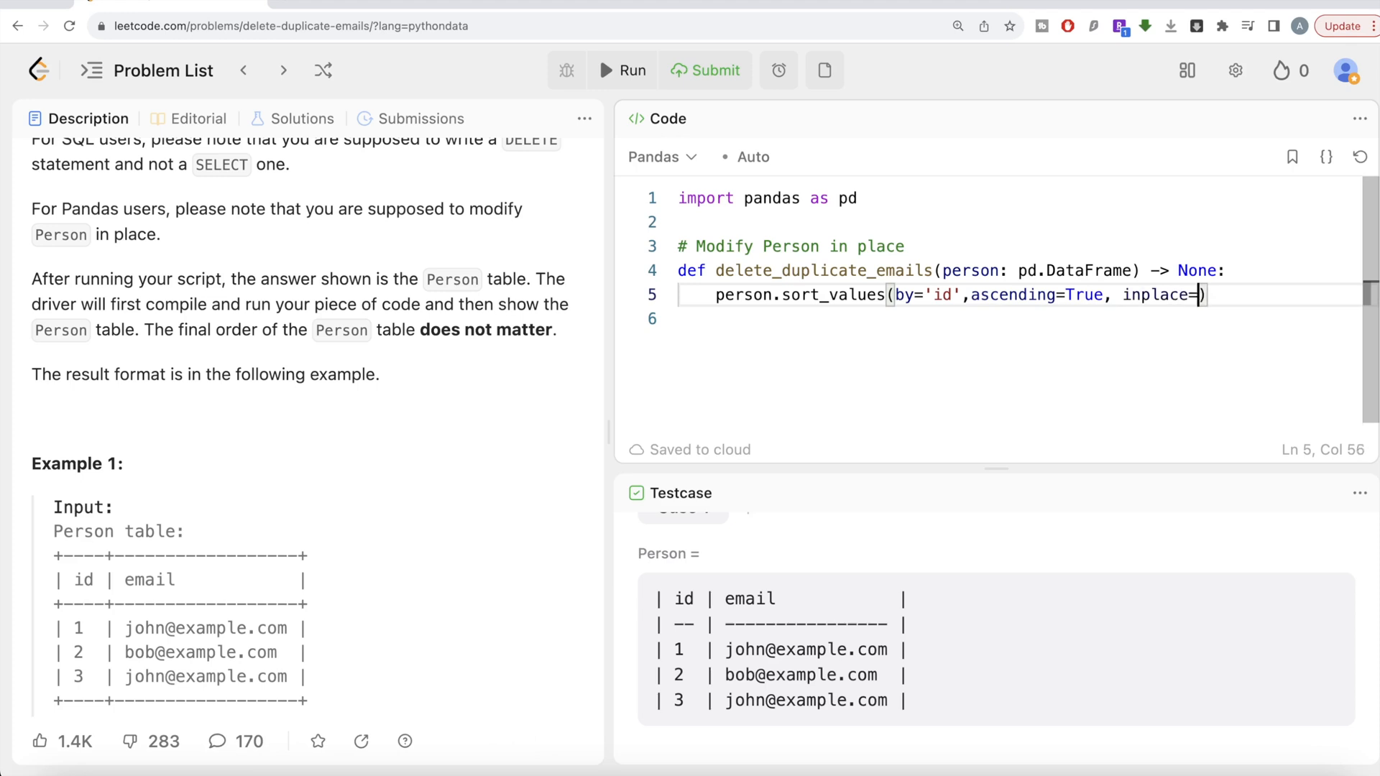
text(True)
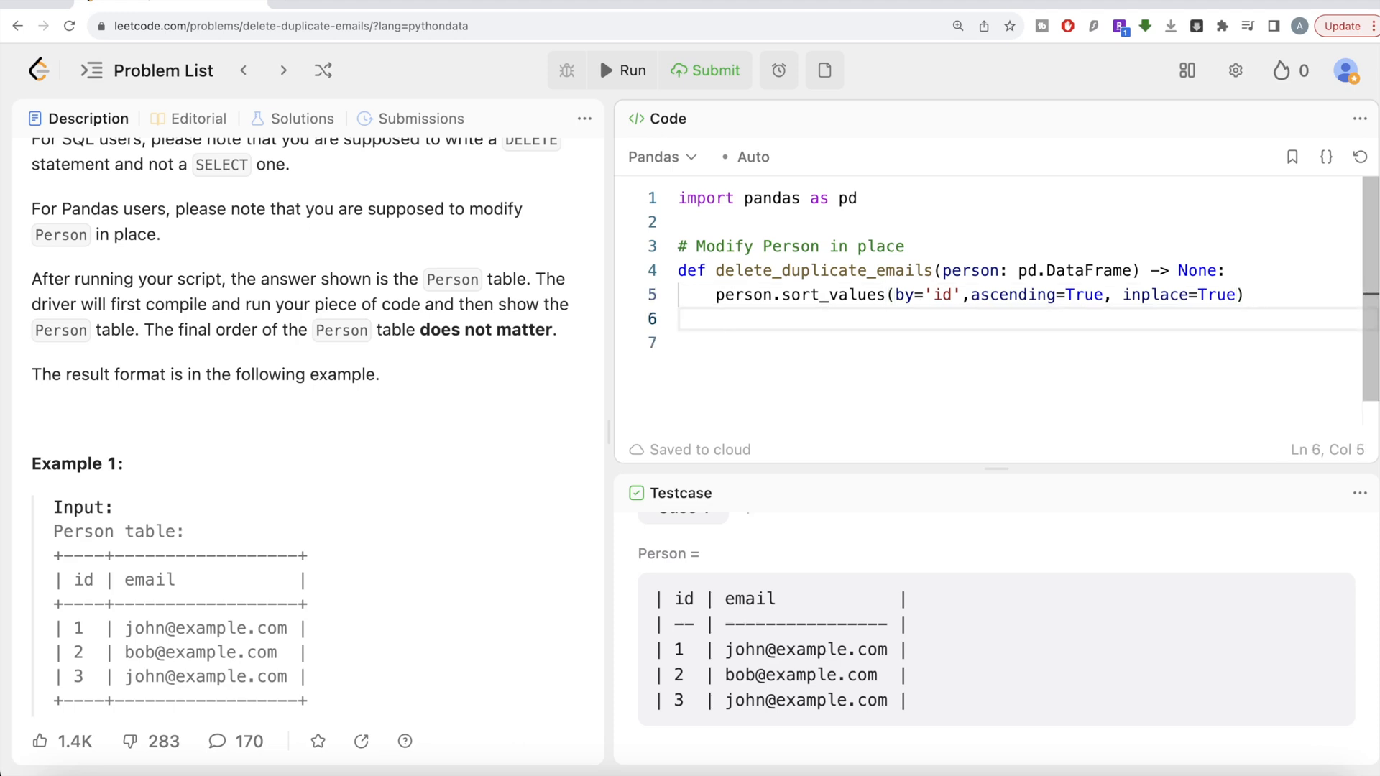
Add person.drop_duplicates(subset=['email'], keep='first', inplace=True) on line 6
text(person)
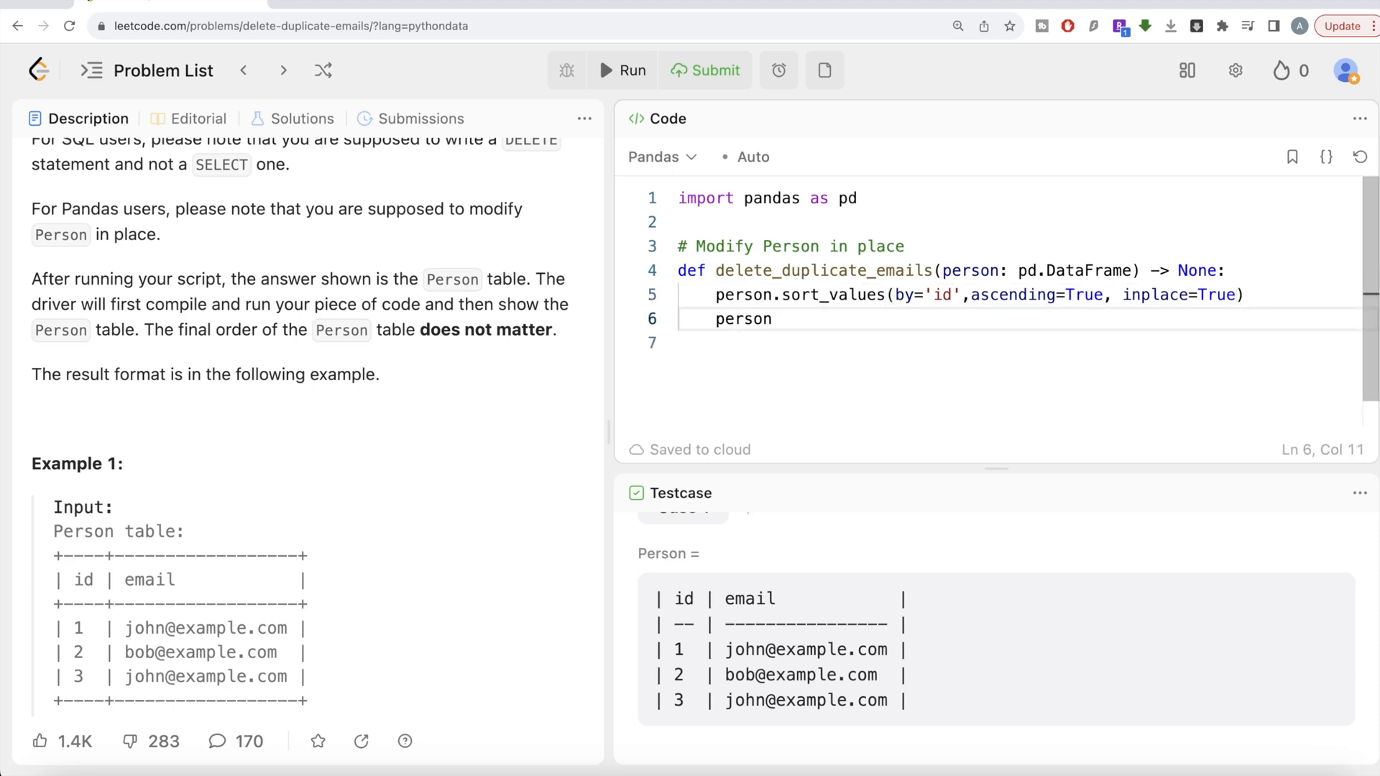
text(.drop_d)
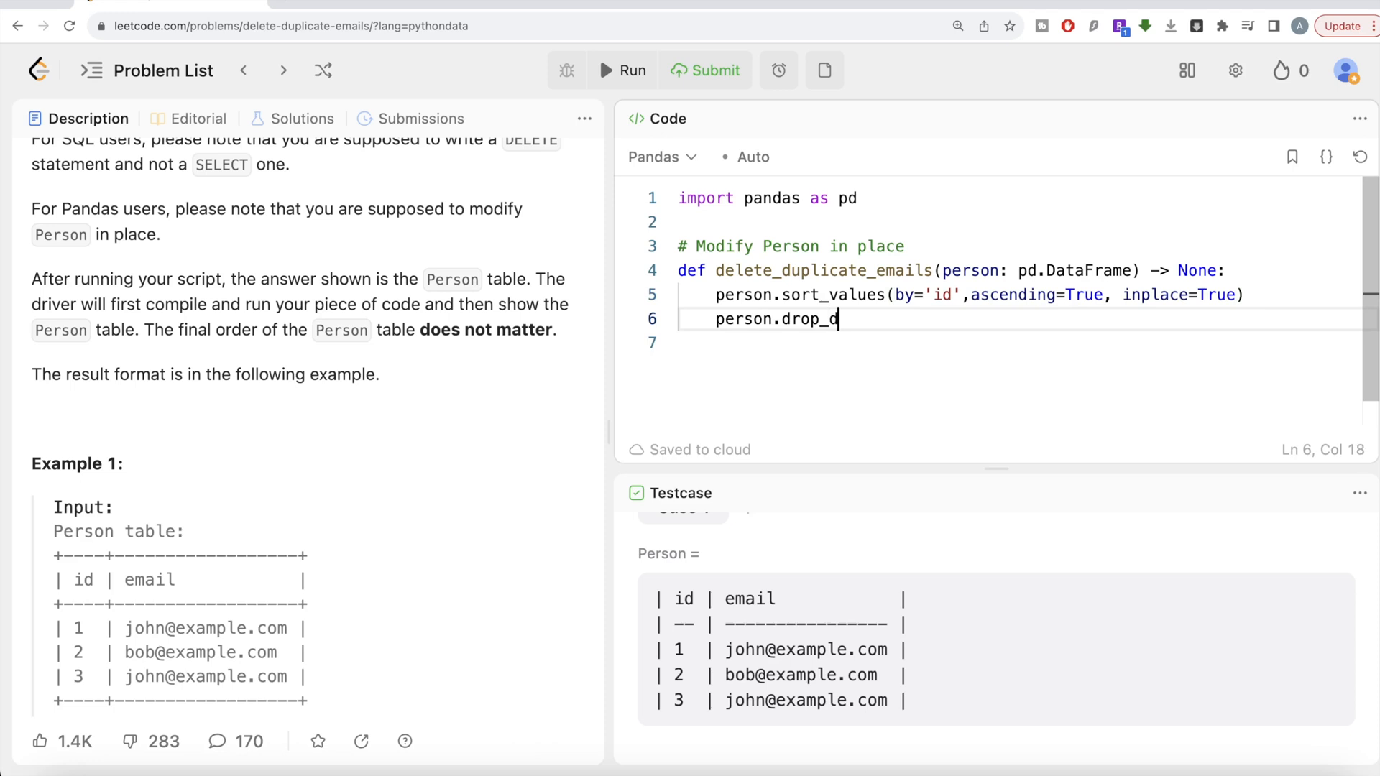
text(uplicates)
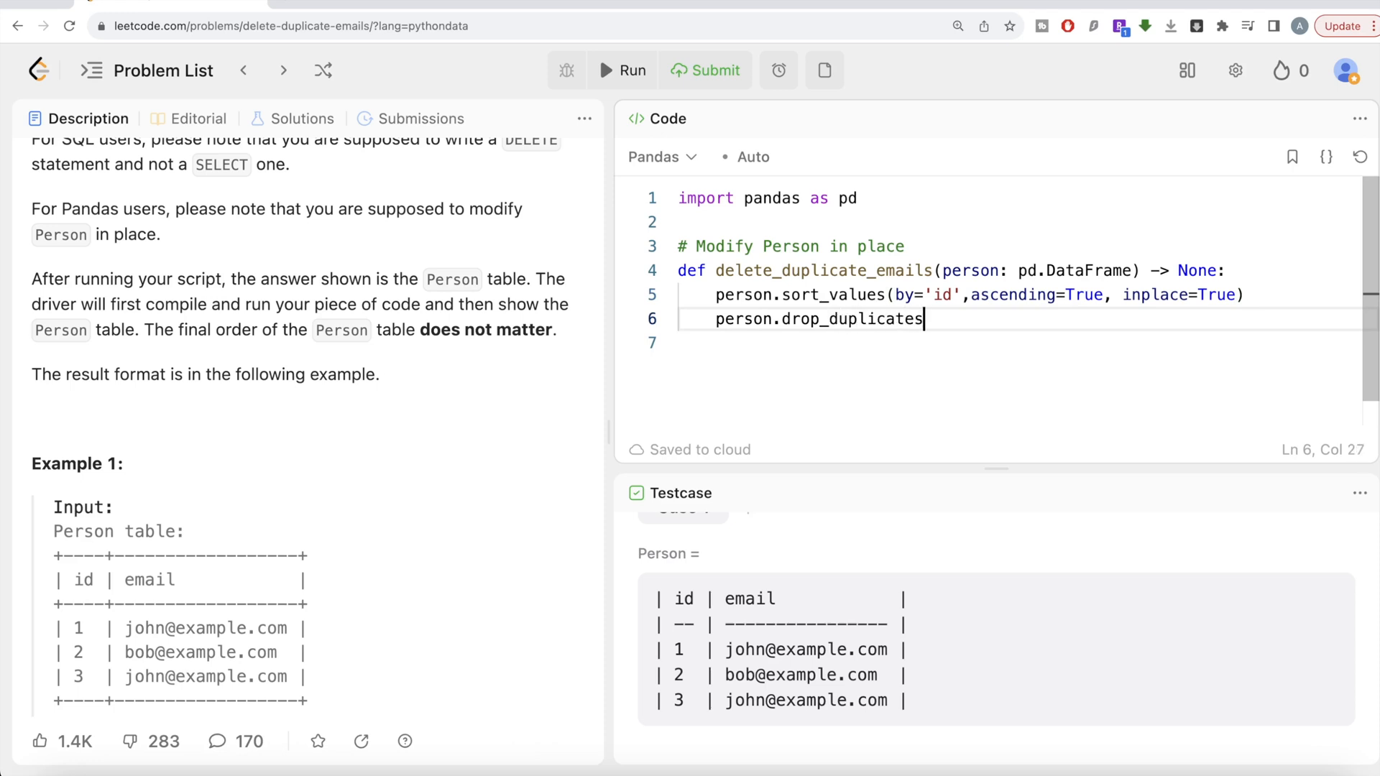
text(()
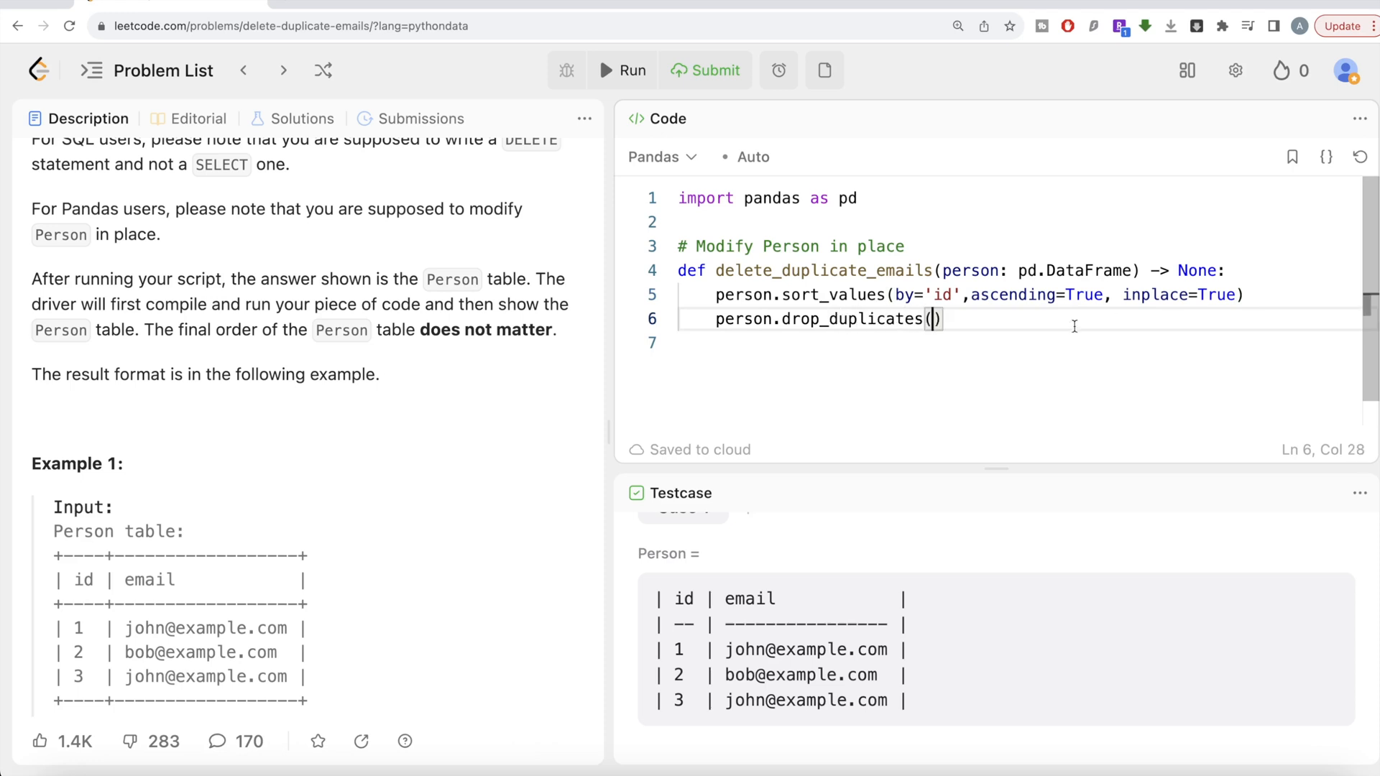
mouse_move(267, 595)
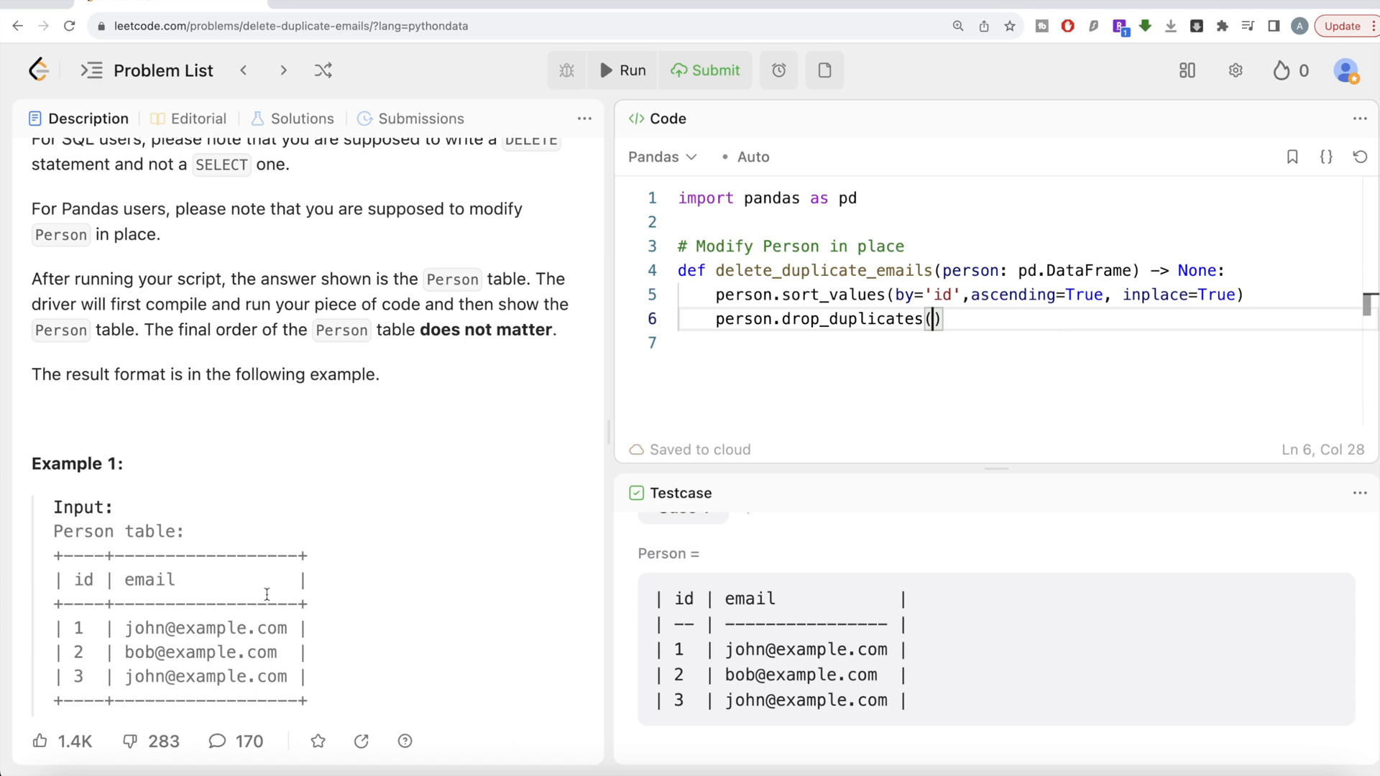
mouse_move(85, 598)
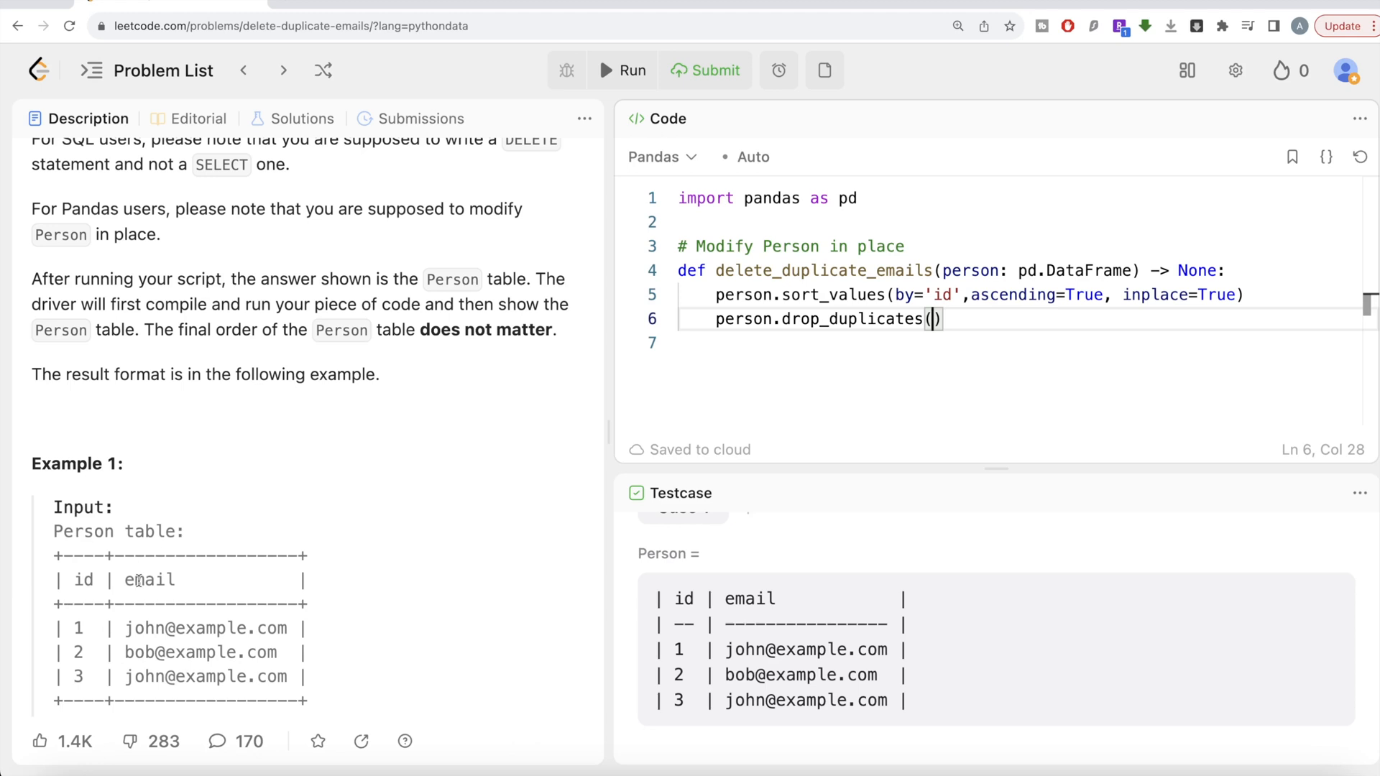
text(s)
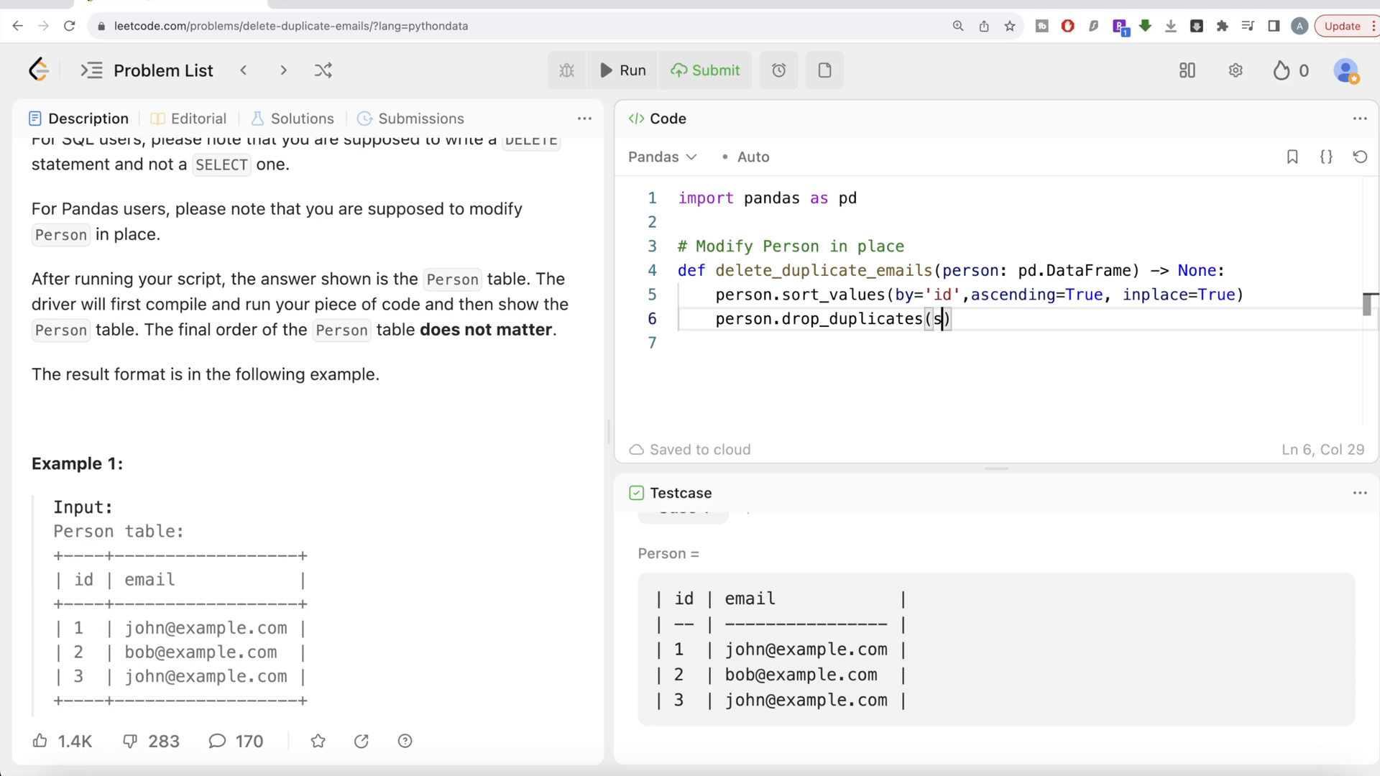
text(ubset=)
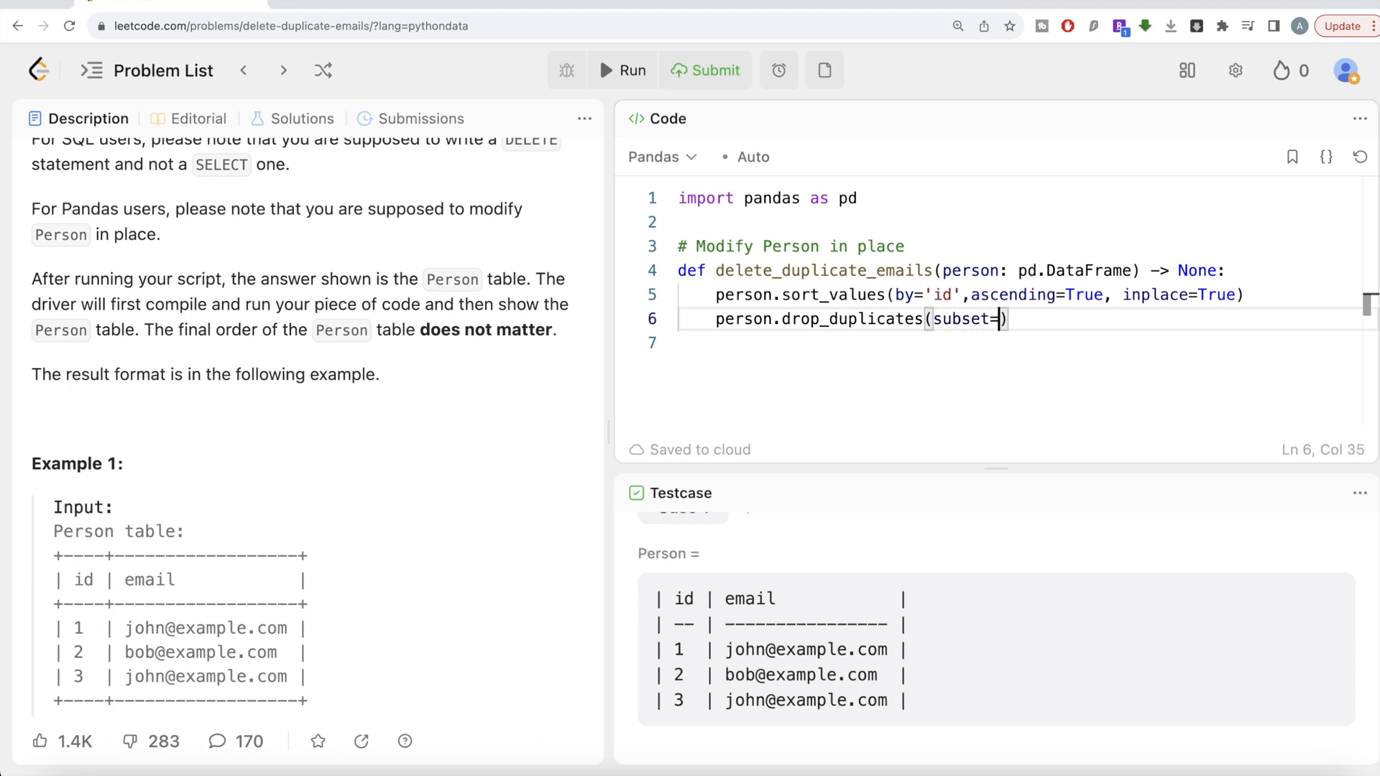
text(['email')
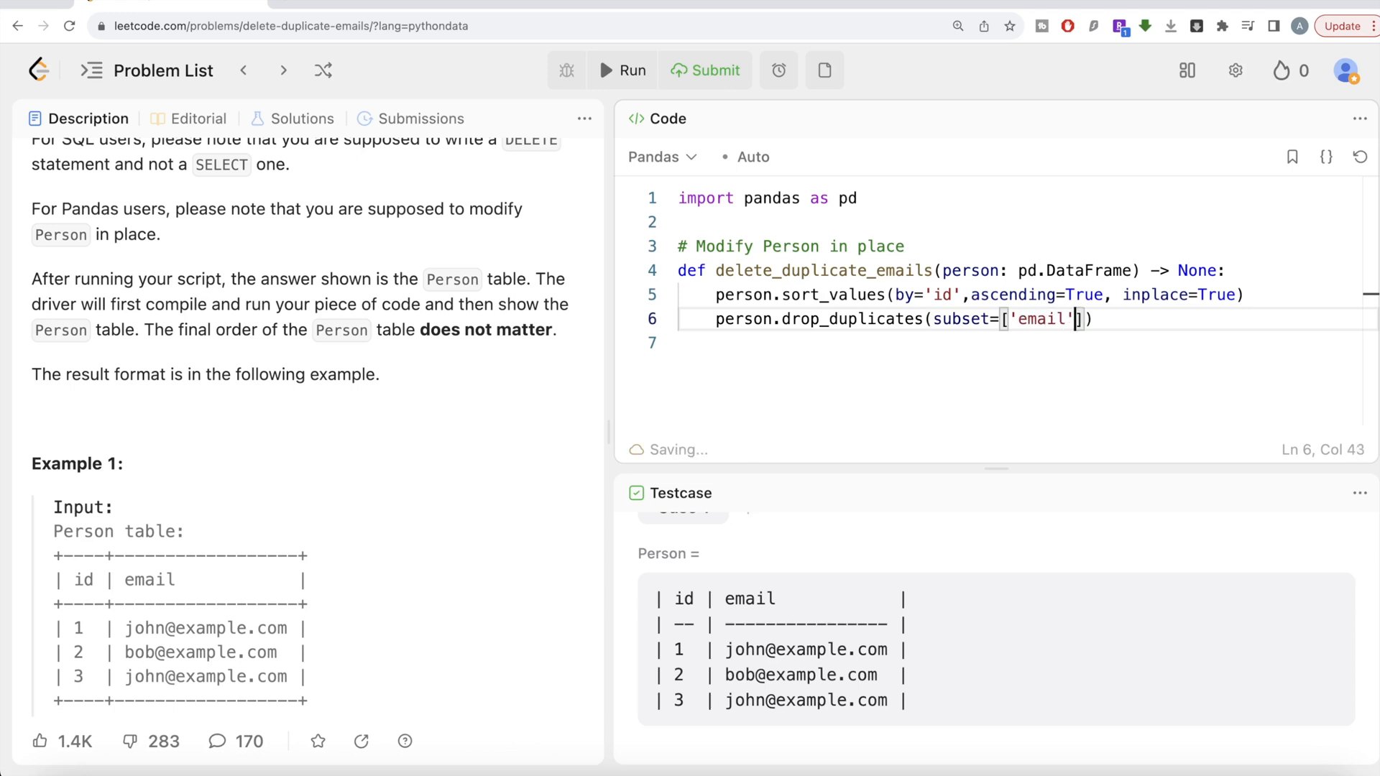
text(,)
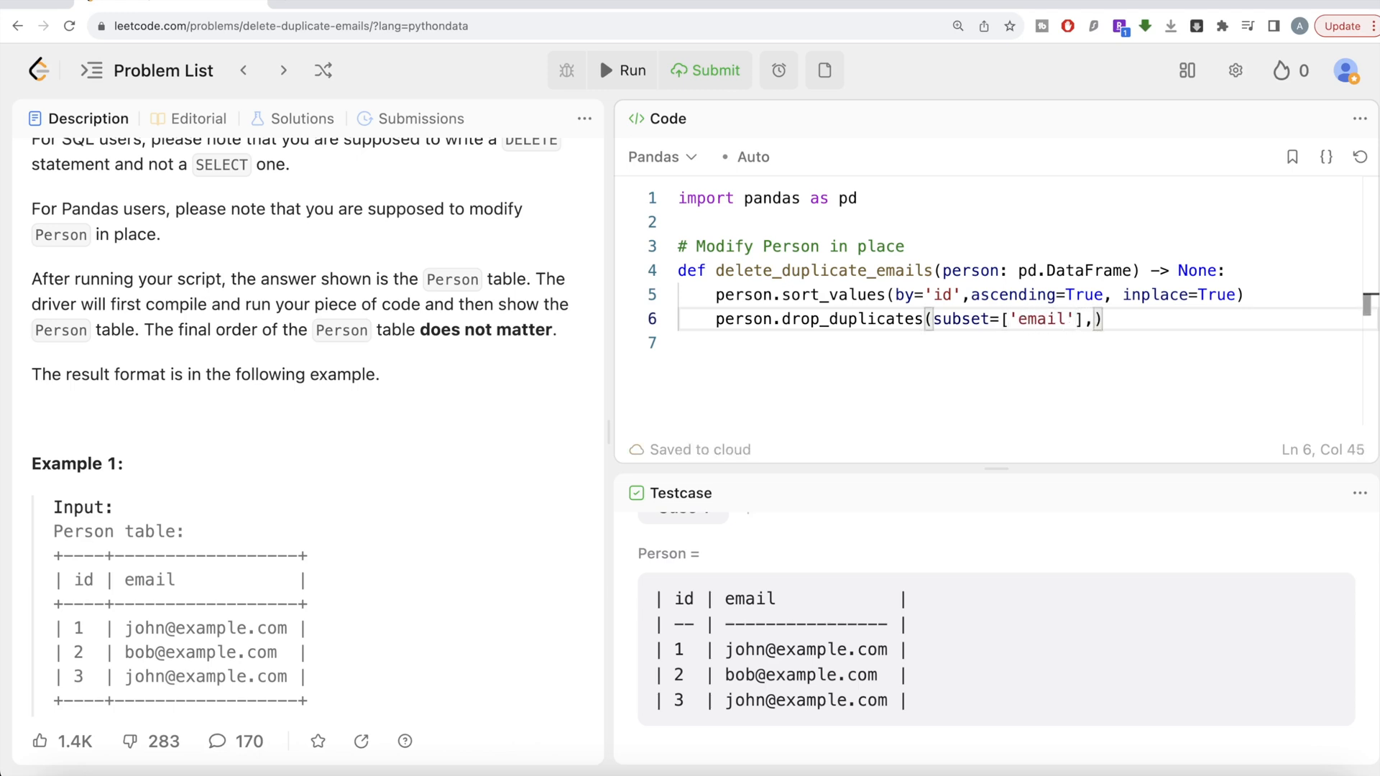
text(keep)
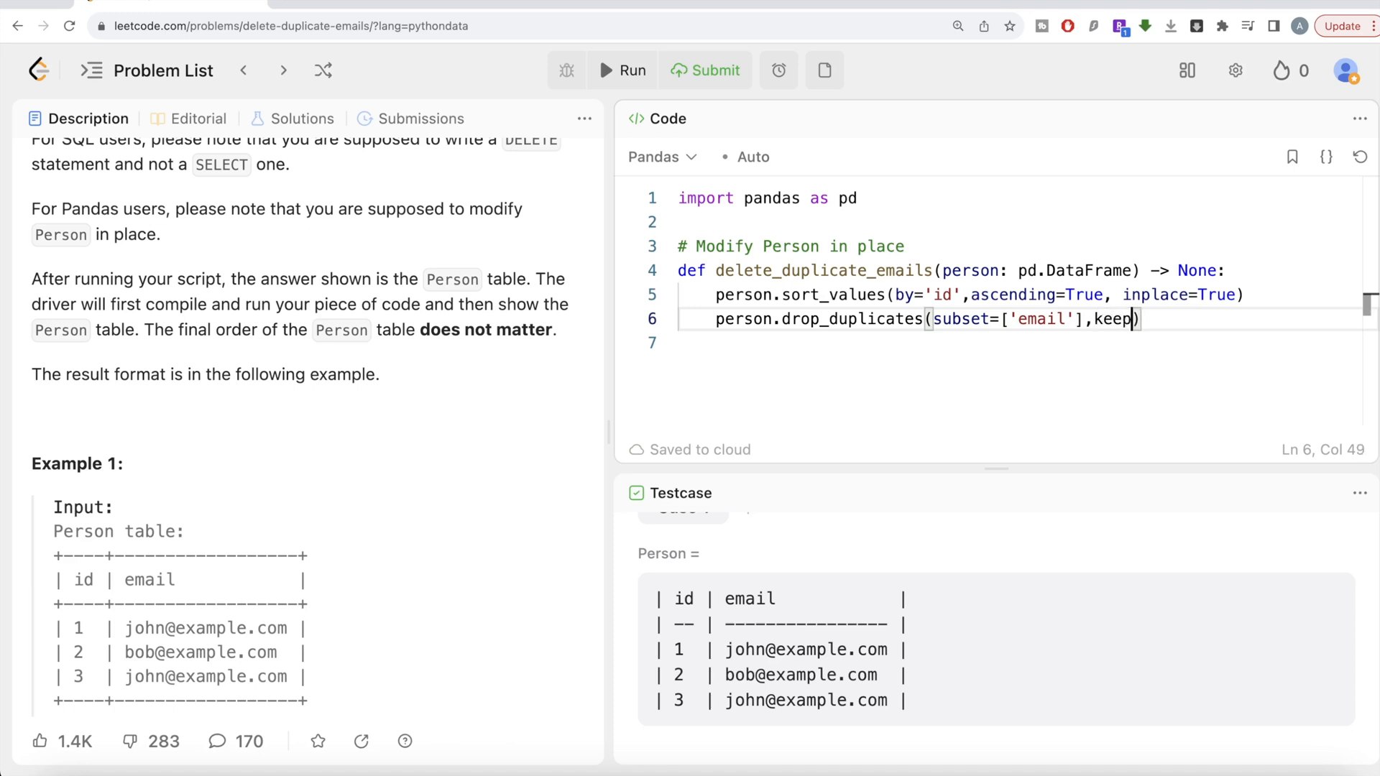
text(='first')
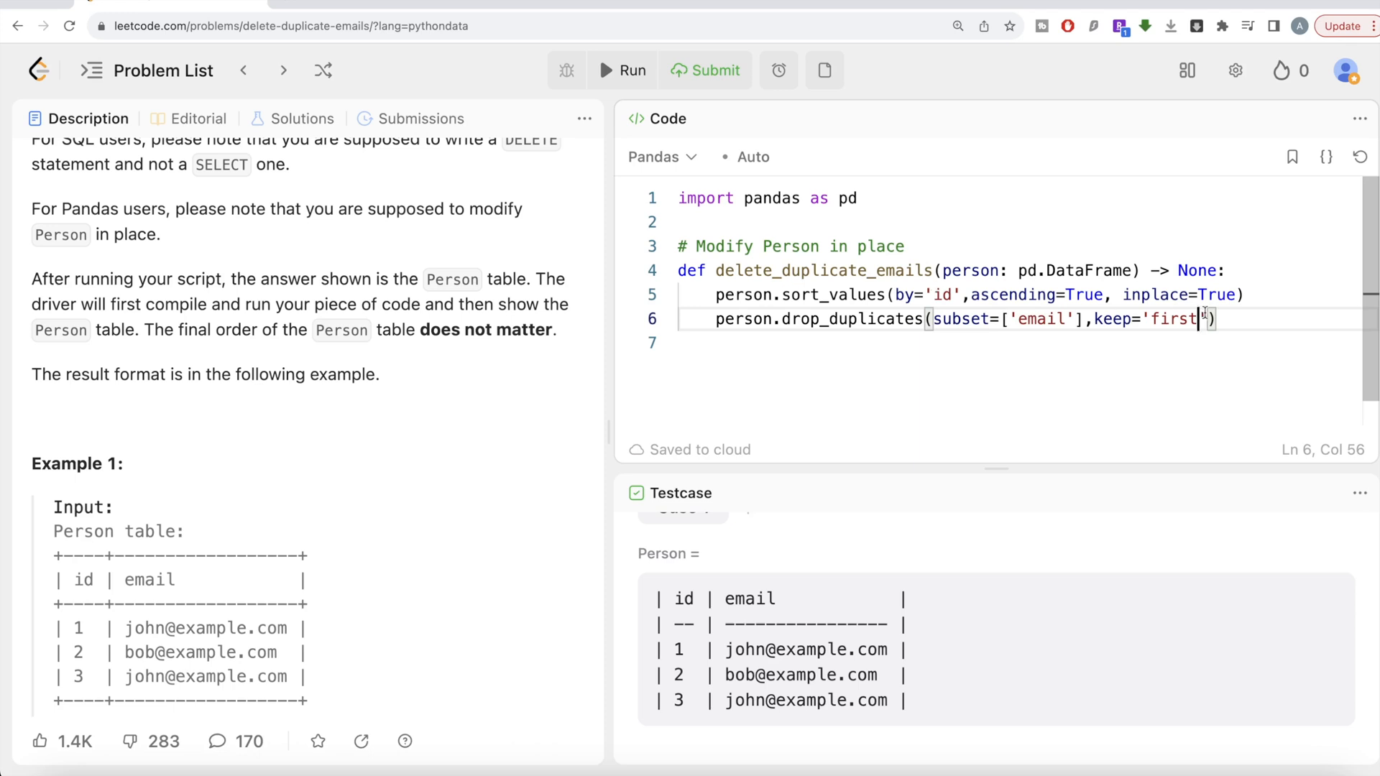
text(i)
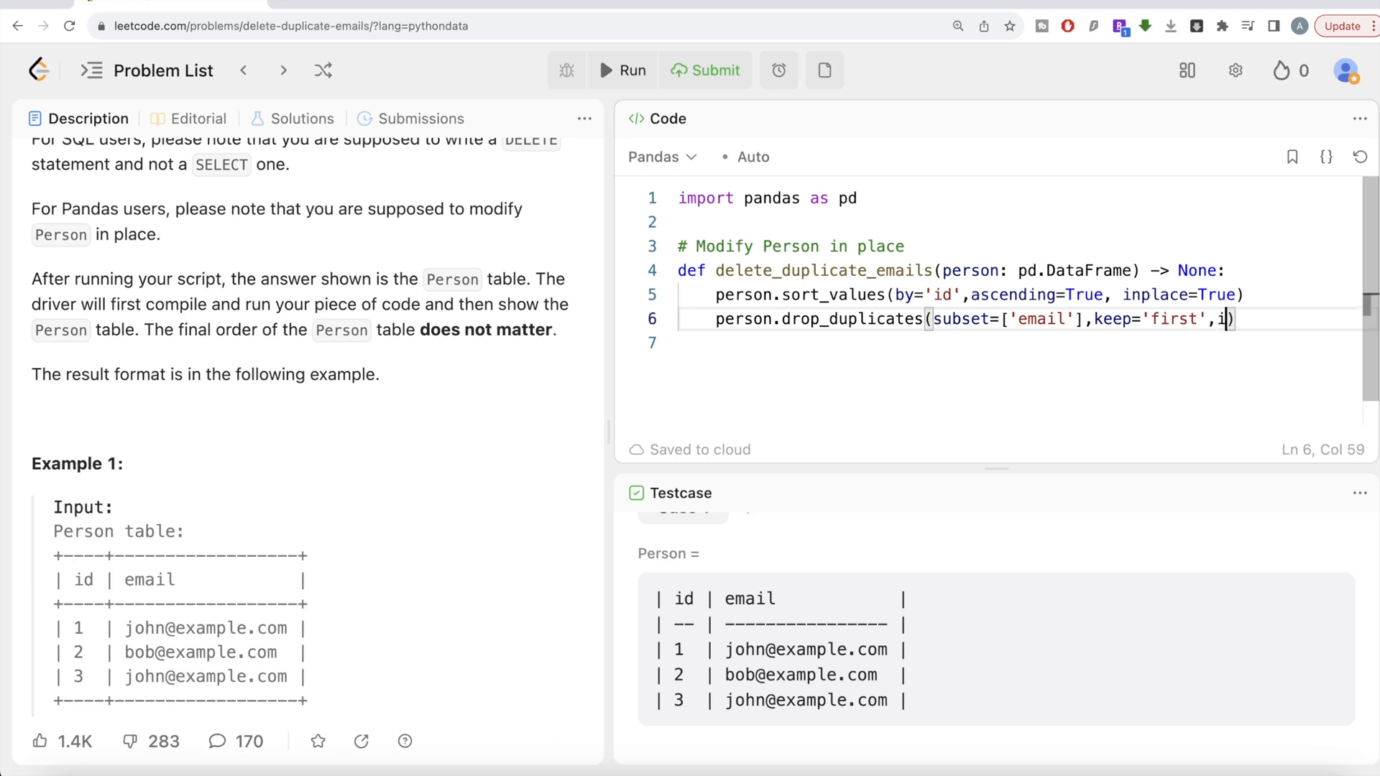
text(nplace=True)
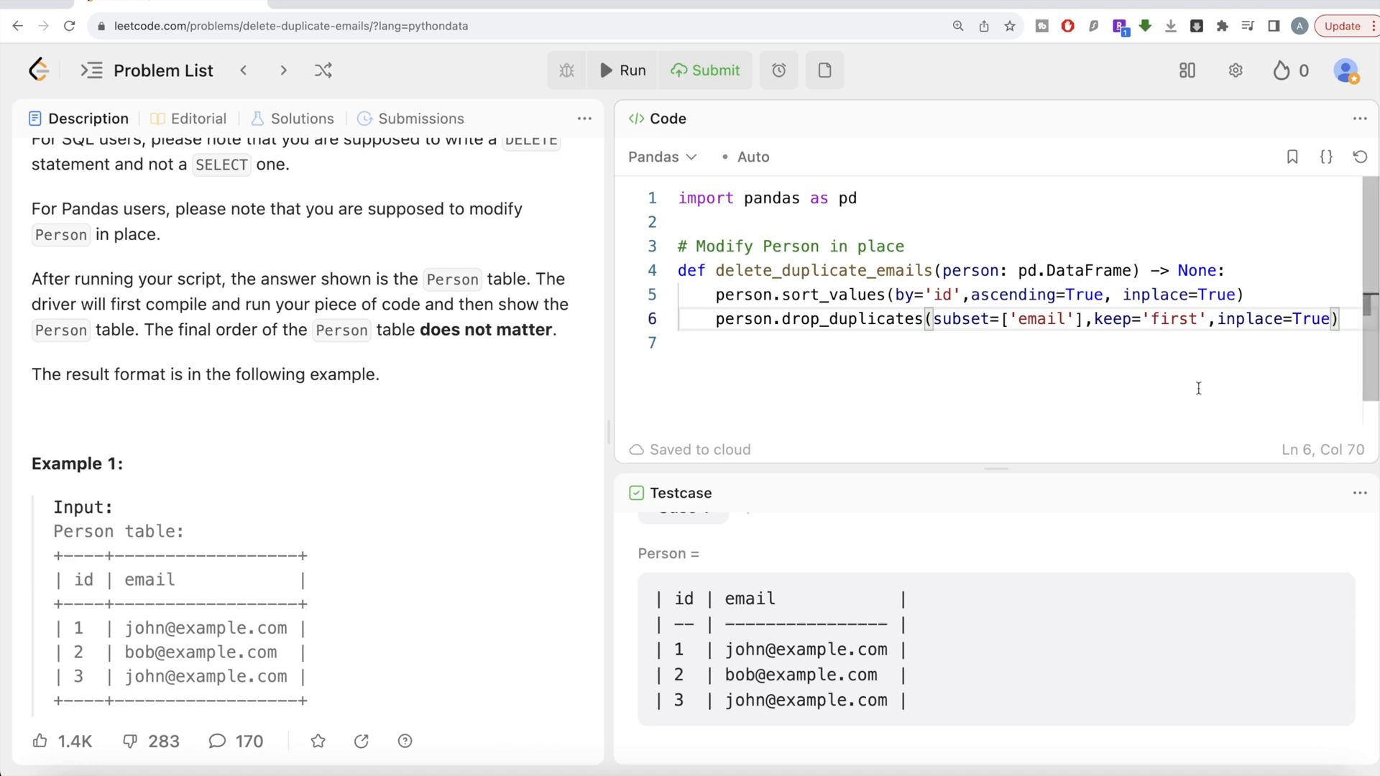
mouse_move(1159, 258)
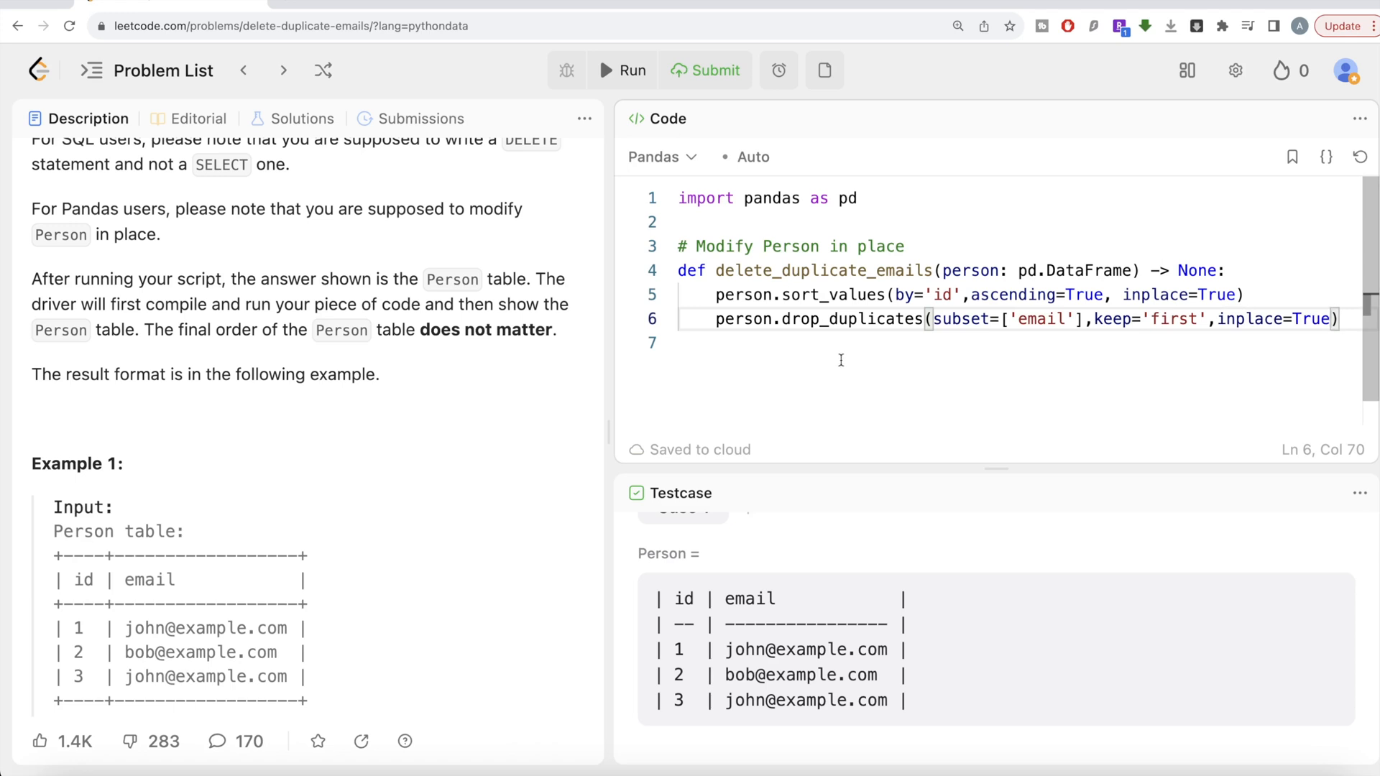
End the function with return None and run it against the sample case
text(re)
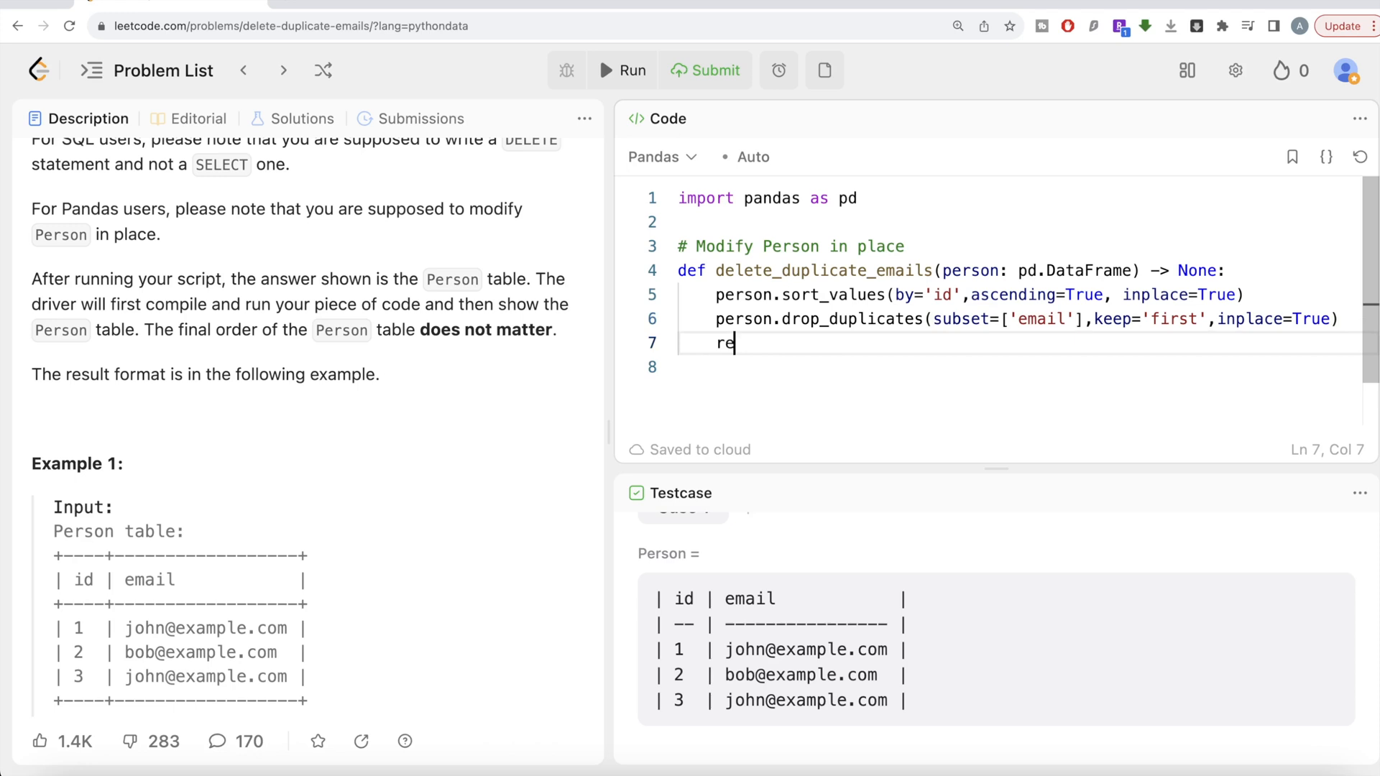
text(turn None)
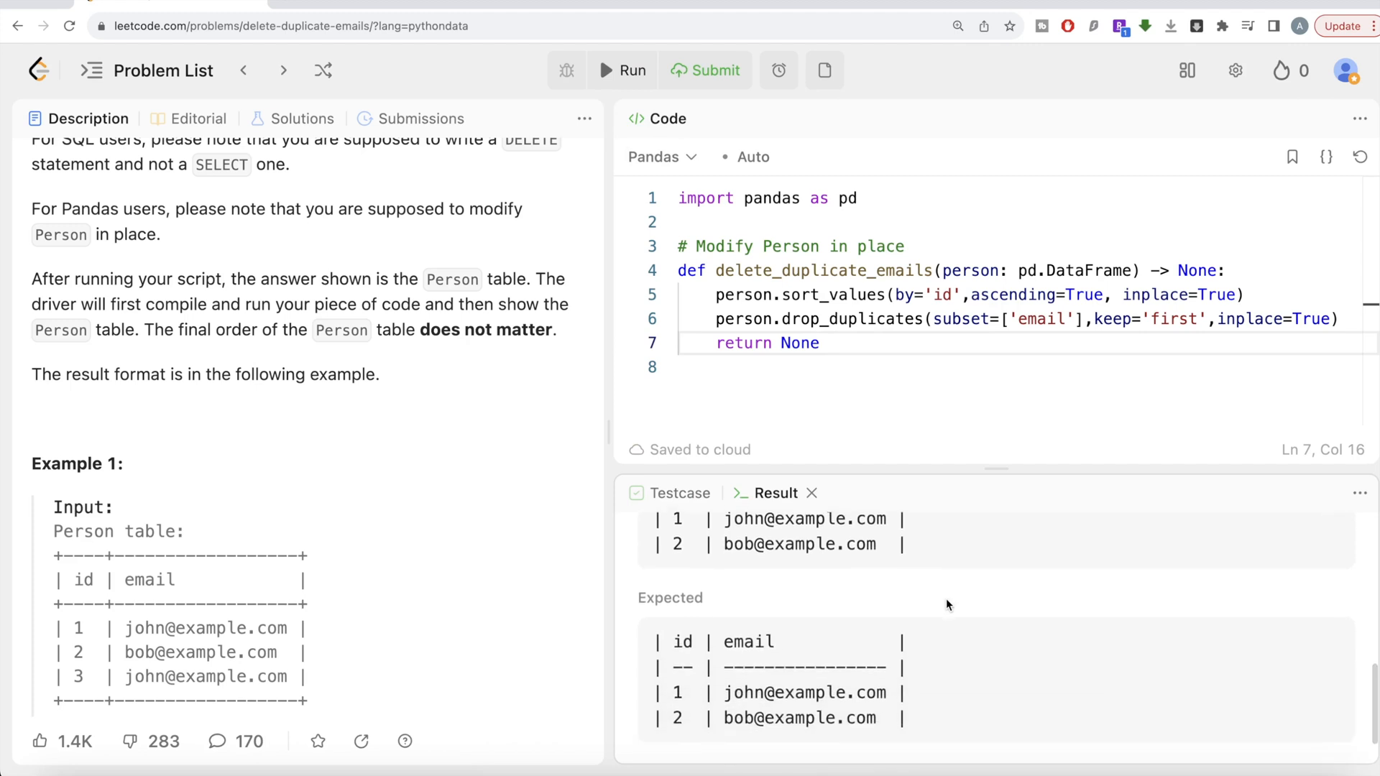
click(705, 71)
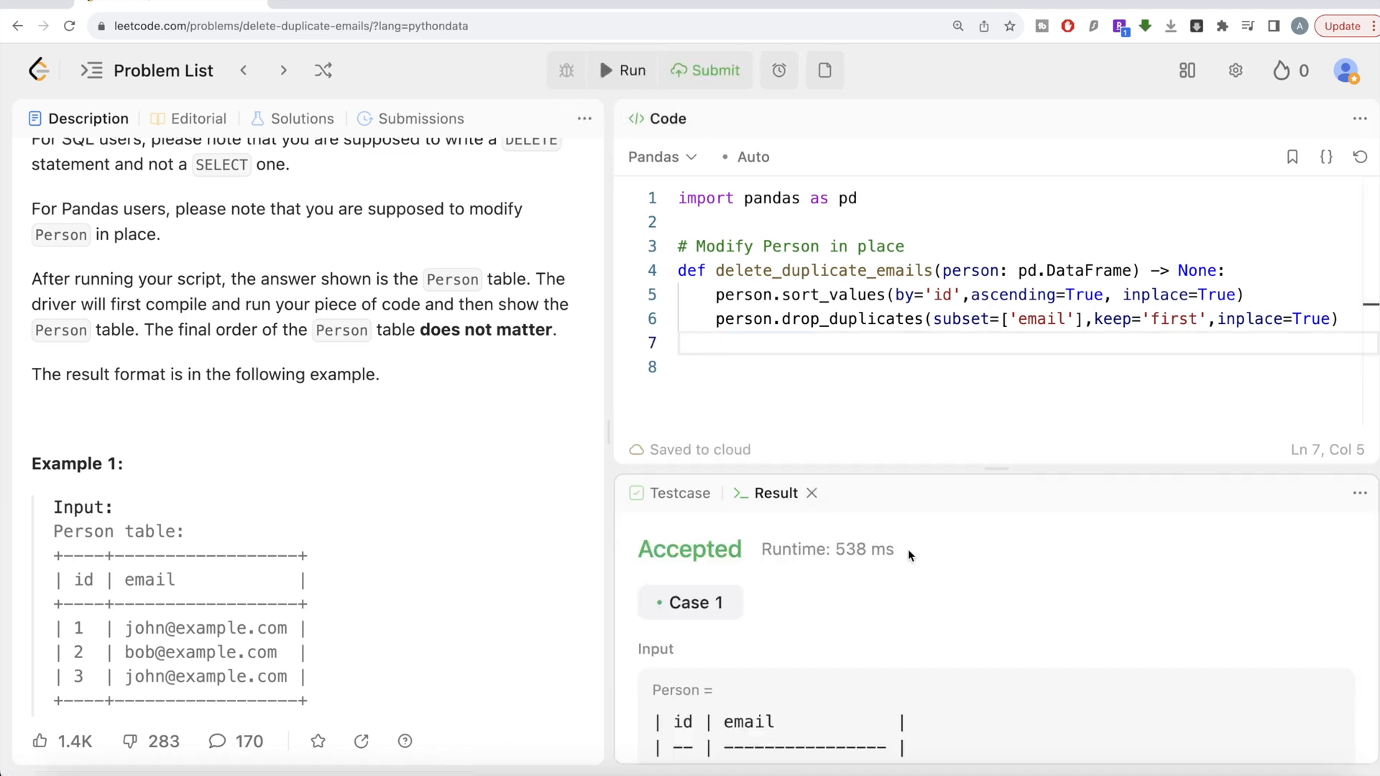
Submit the solution (Accepted, 461 ms, 61.14 MB) and restore return None on line 7
scroll(down, 3)
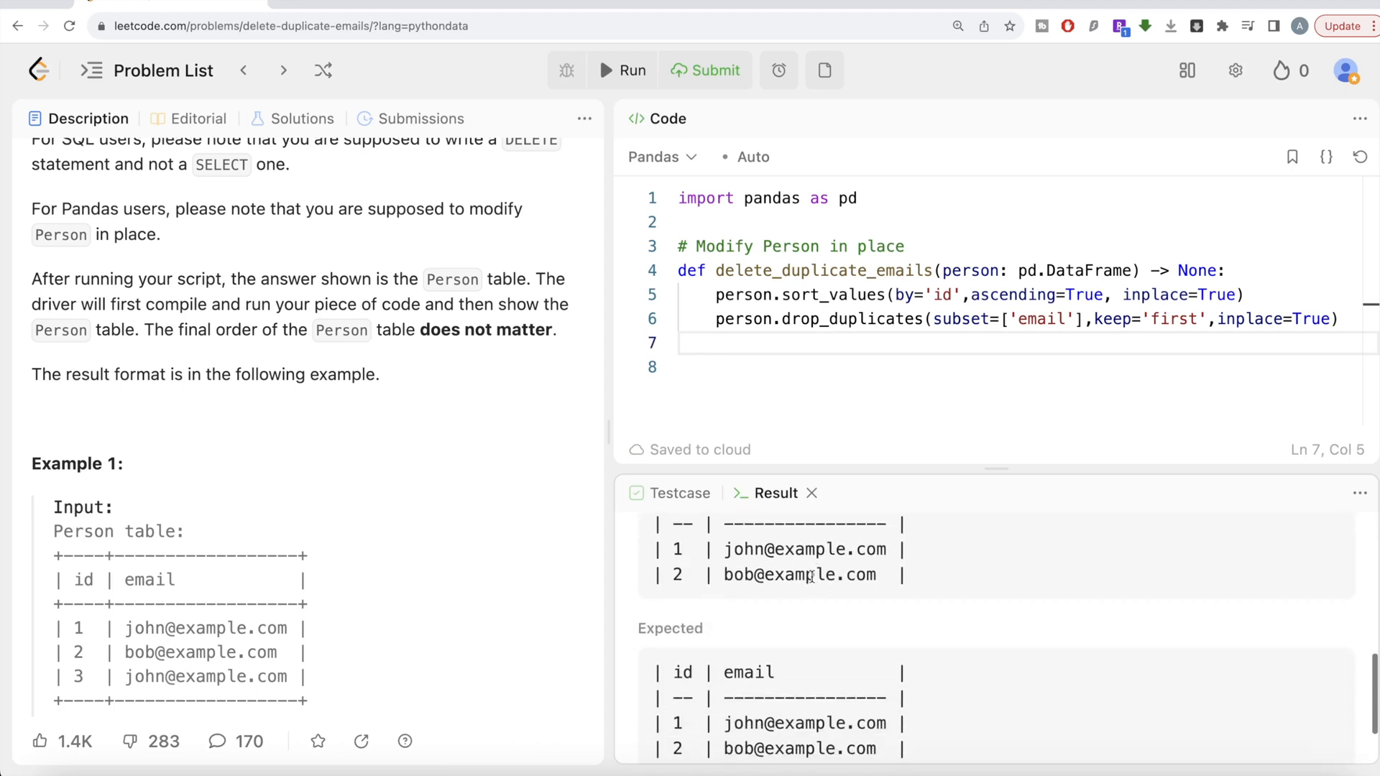
click(705, 71)
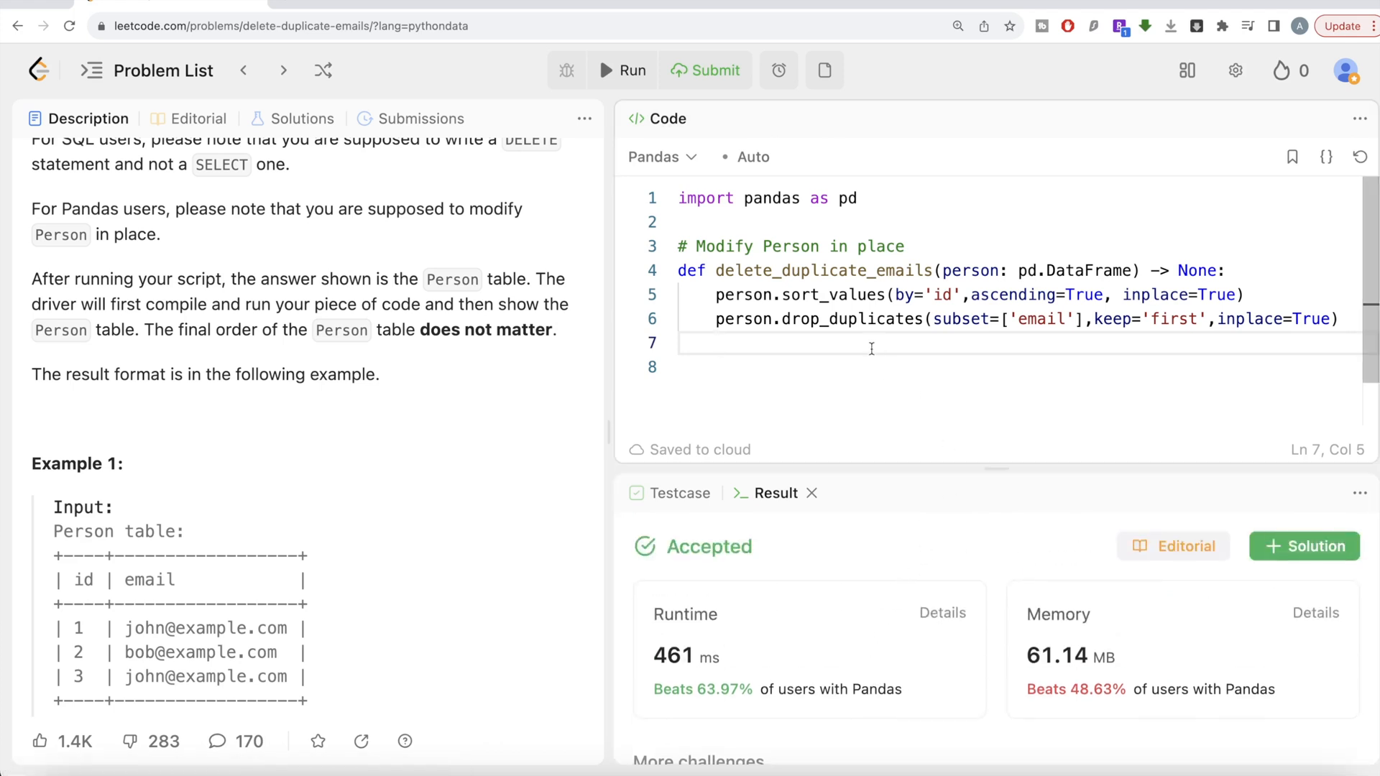
text(return)
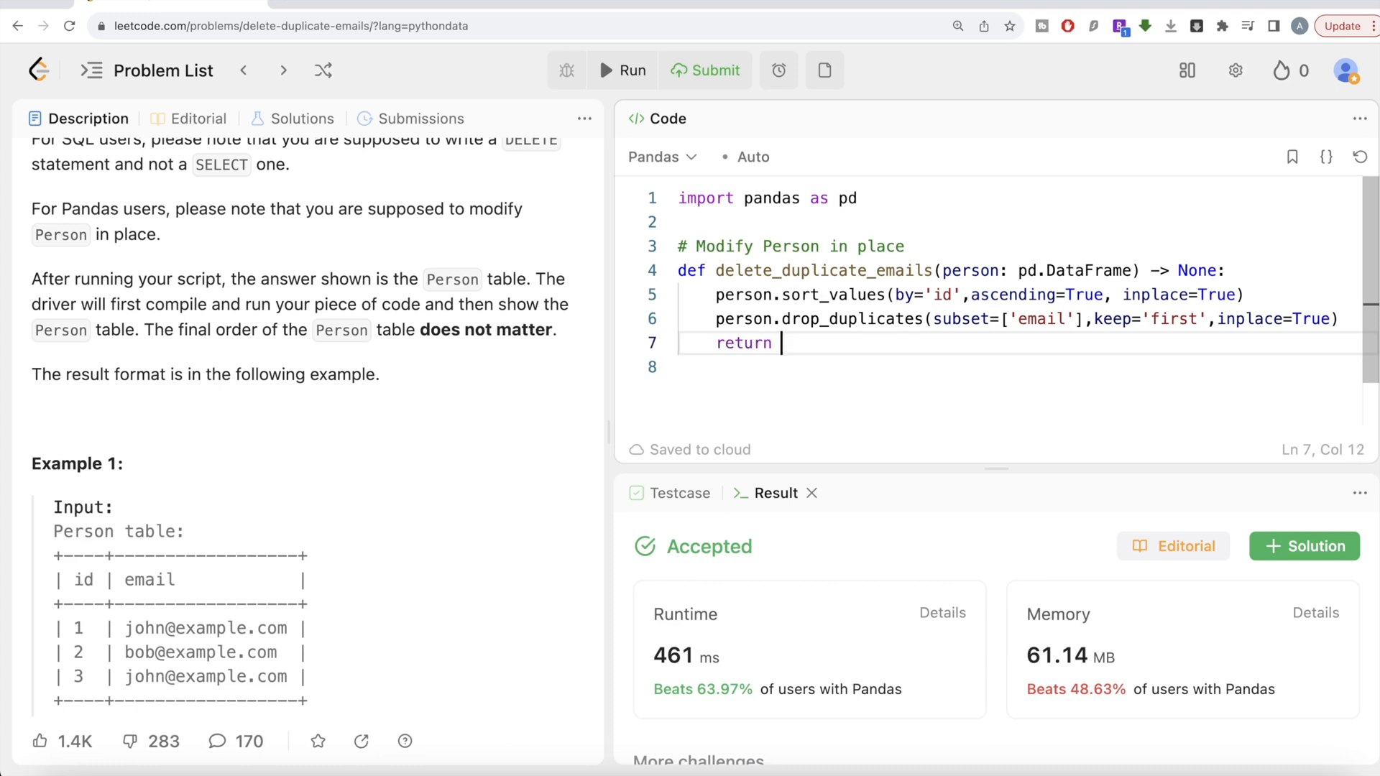
text(None)
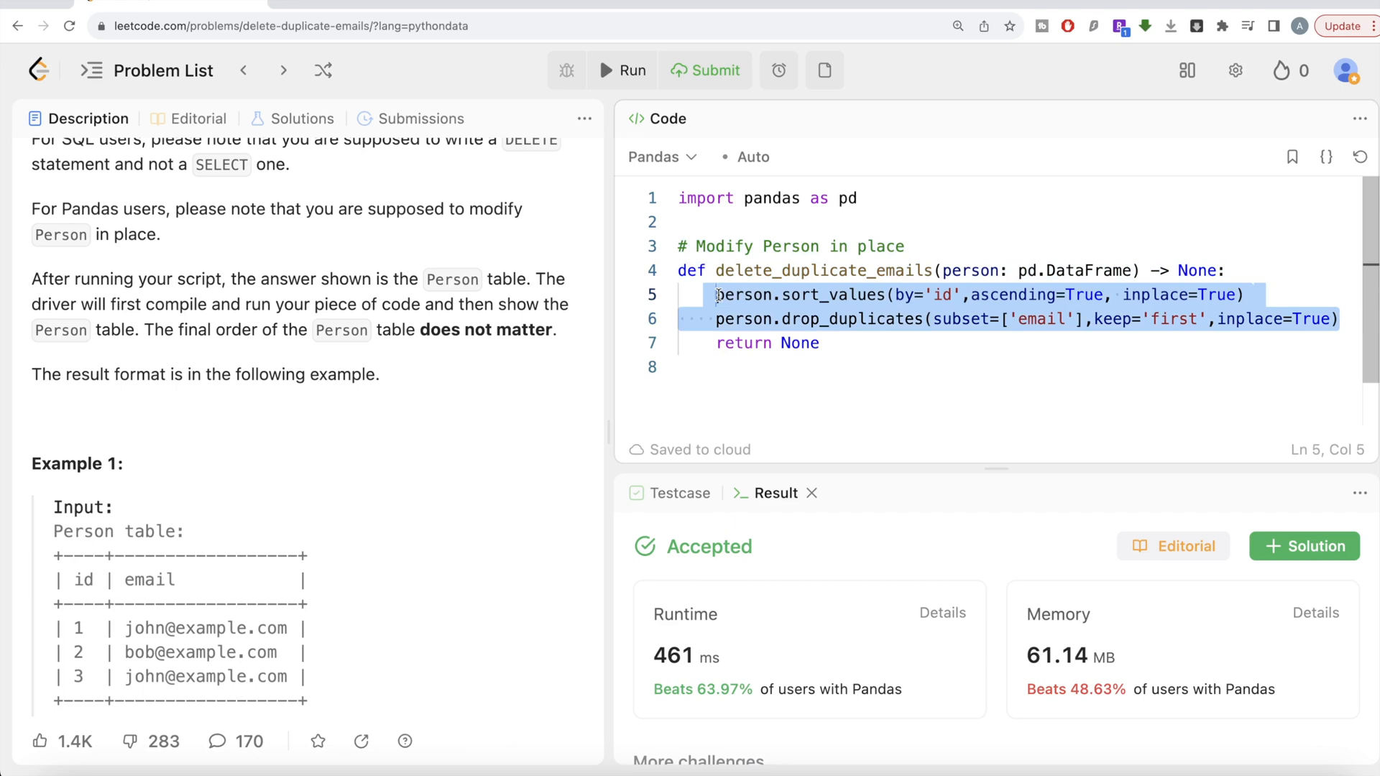
Remove the sort and drop-duplicates lines and submit, seeing duplicate row 3 remain
key(Delete)
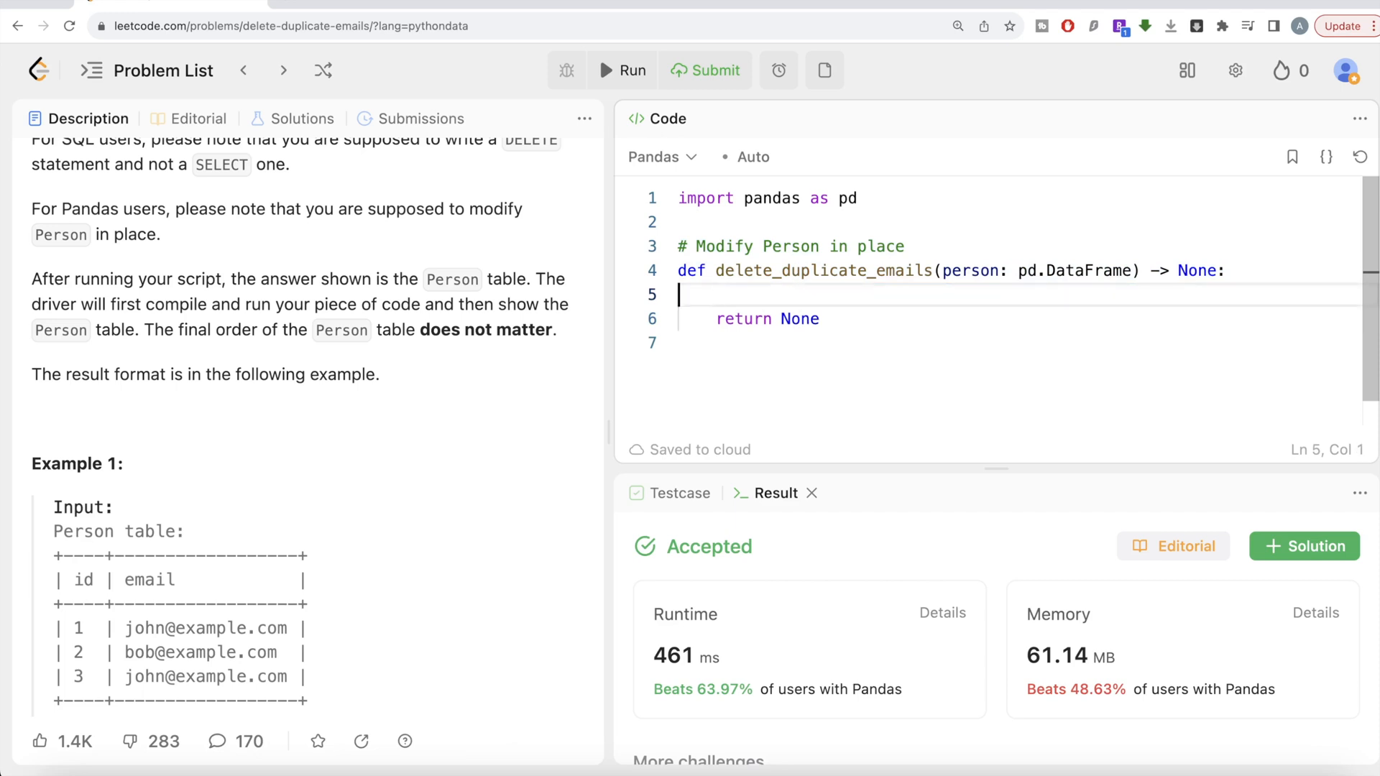
key(Backspace)
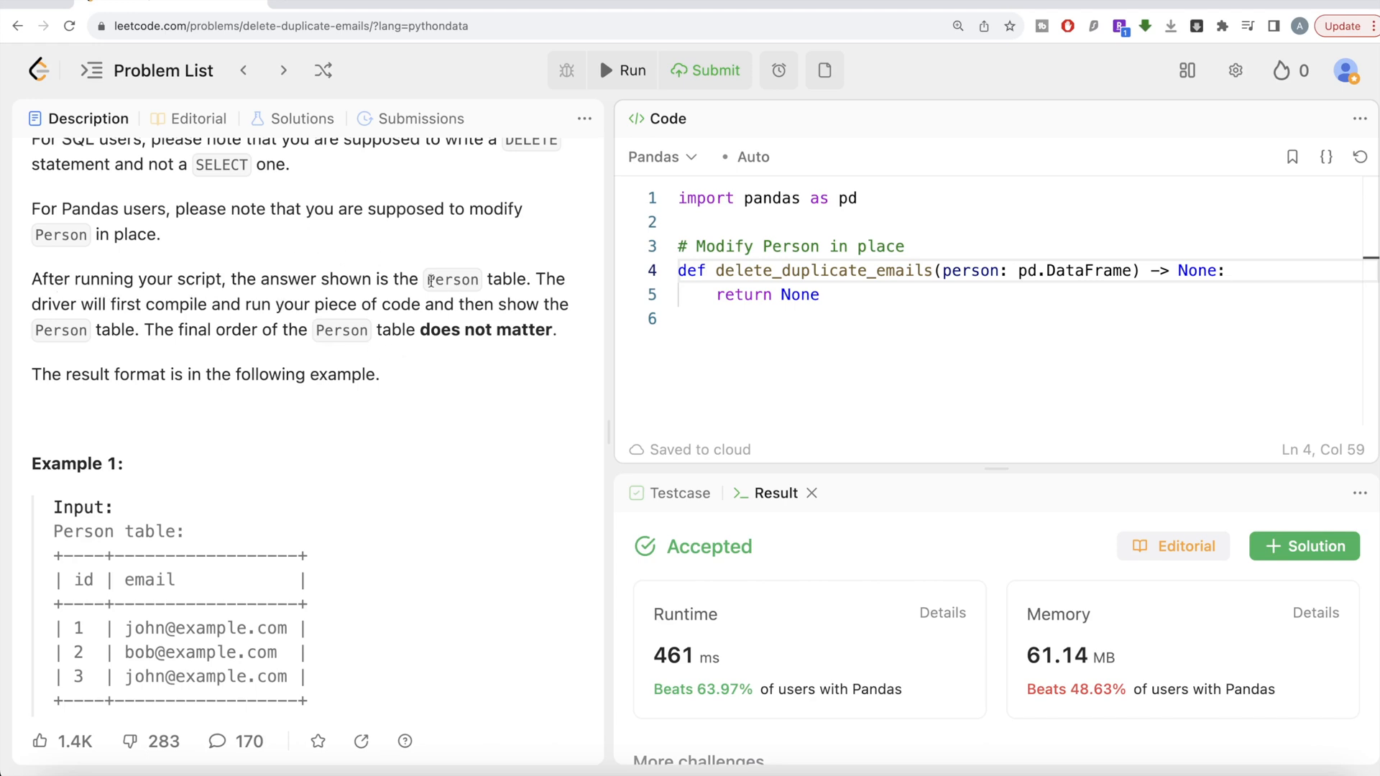
mouse_move(138, 310)
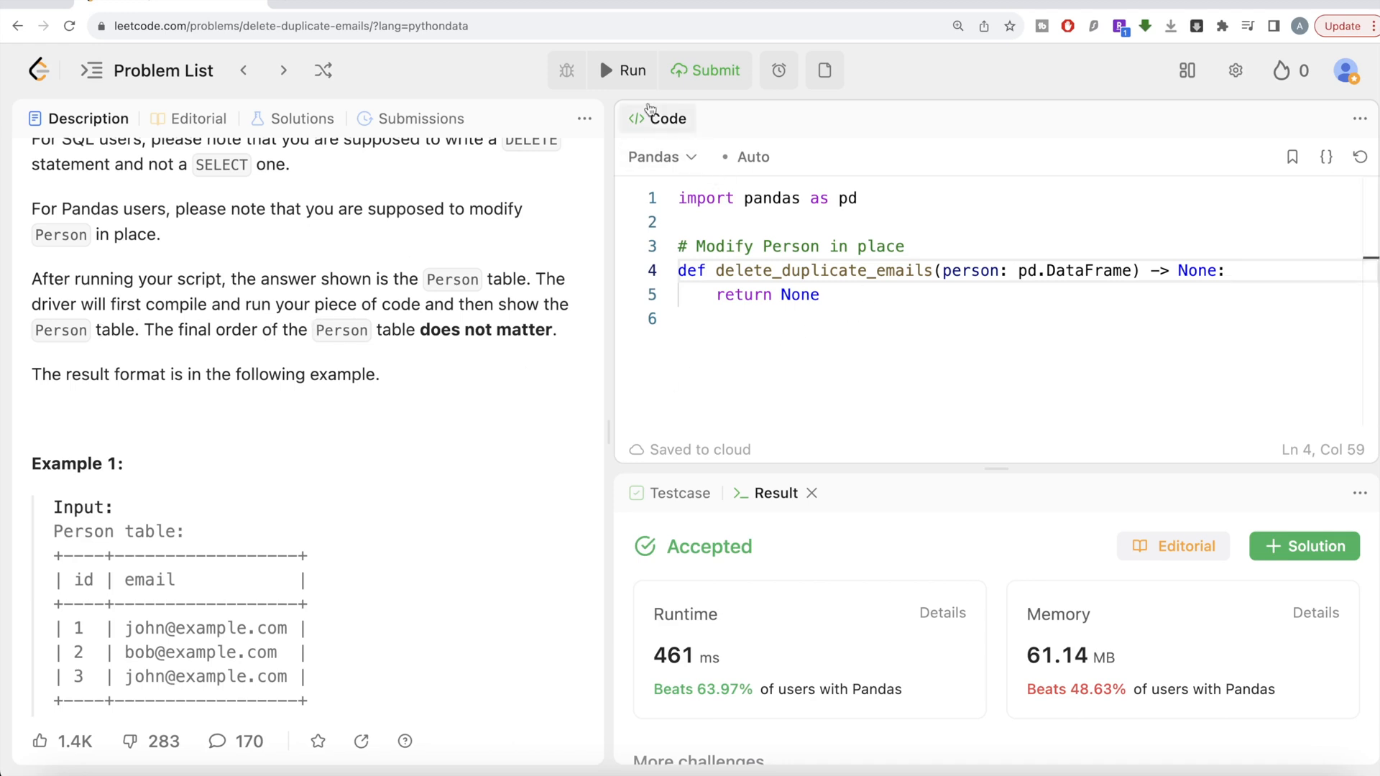
click(705, 71)
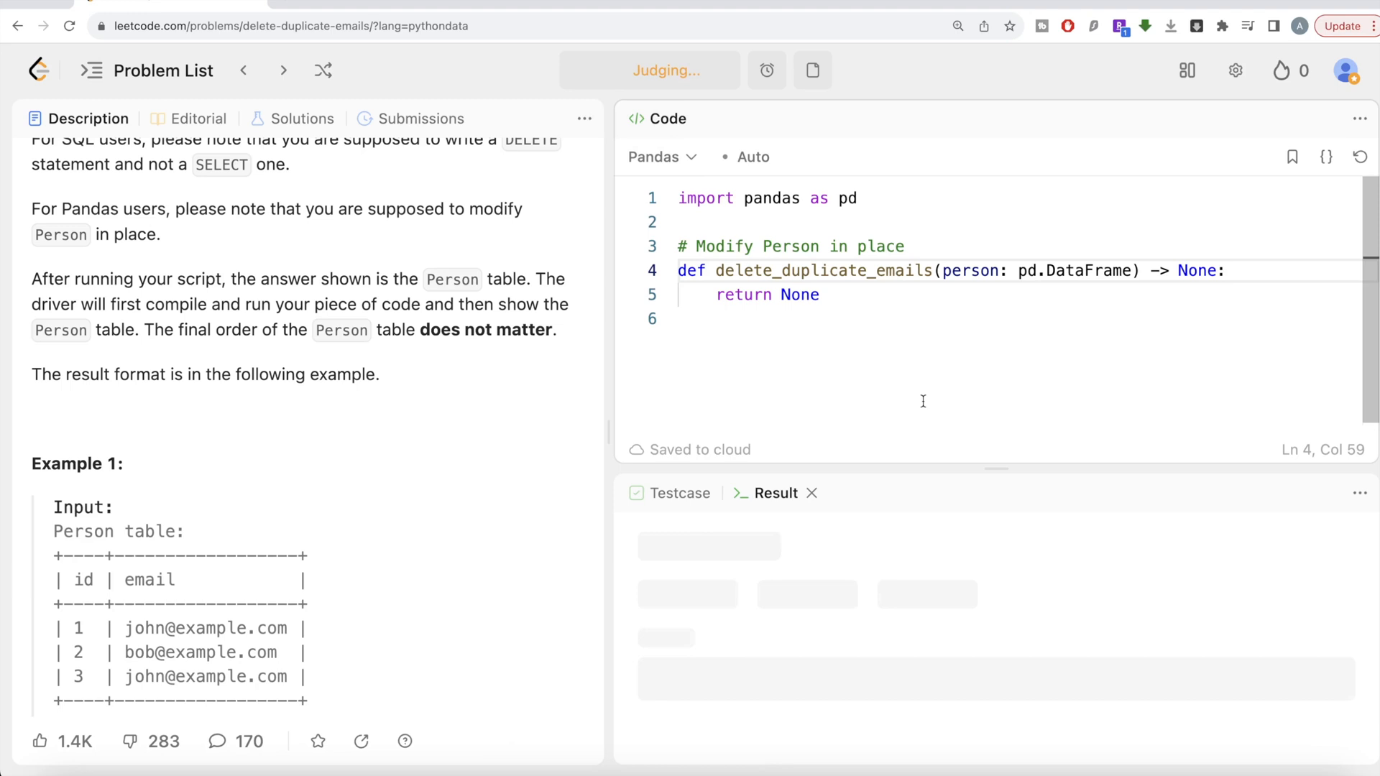
click(629, 70)
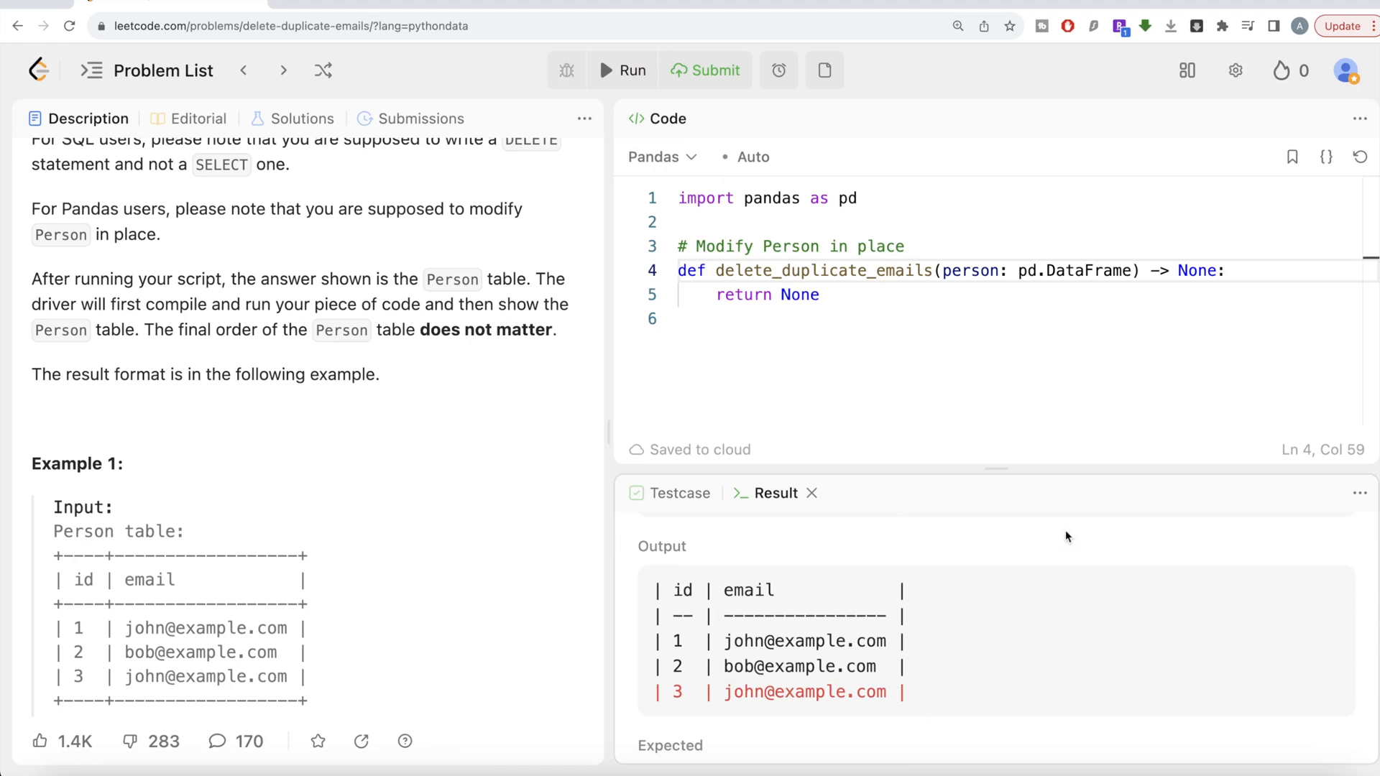
key(Enter)
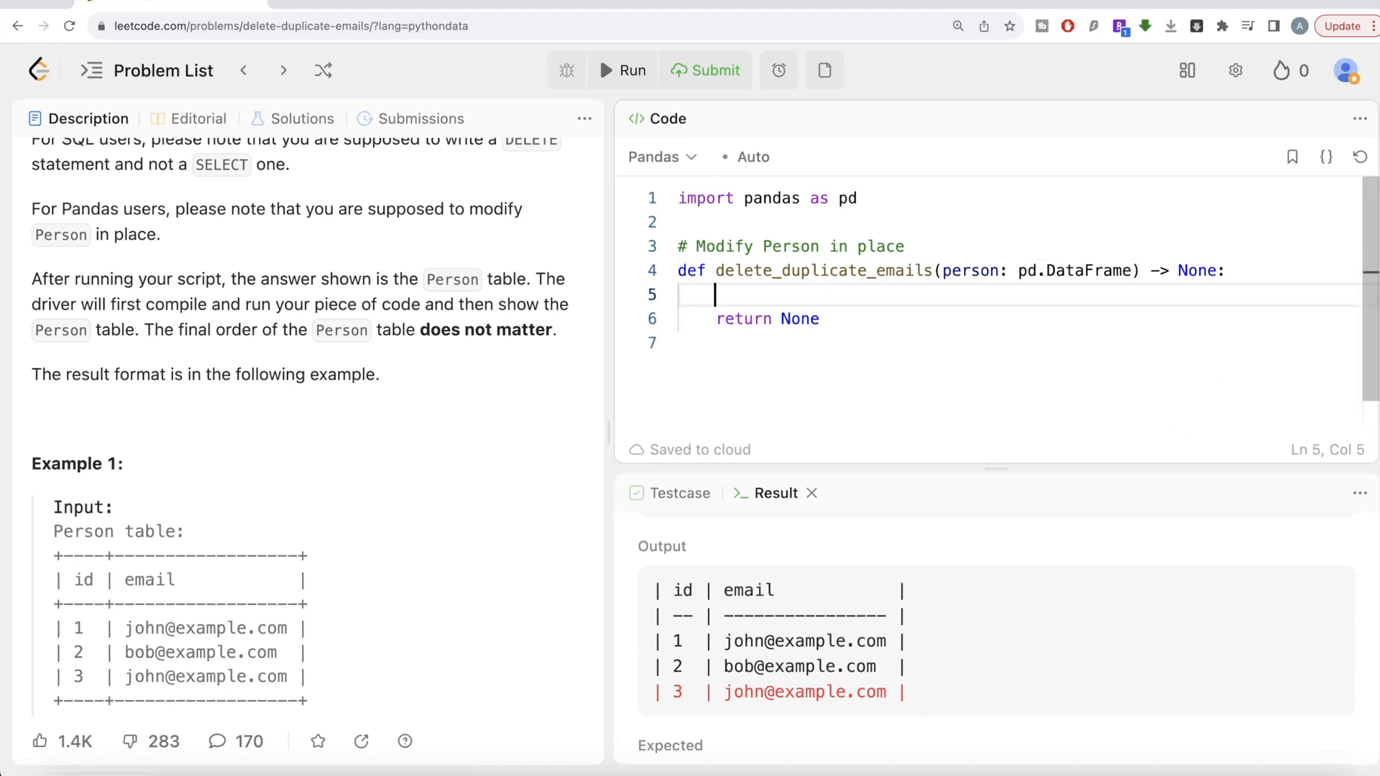
Re-add the sort_values line and resubmit, getting Accepted at 413 ms and 61.48 MB
text(person.sort_values(by='id',ascending=True, inplace=True))
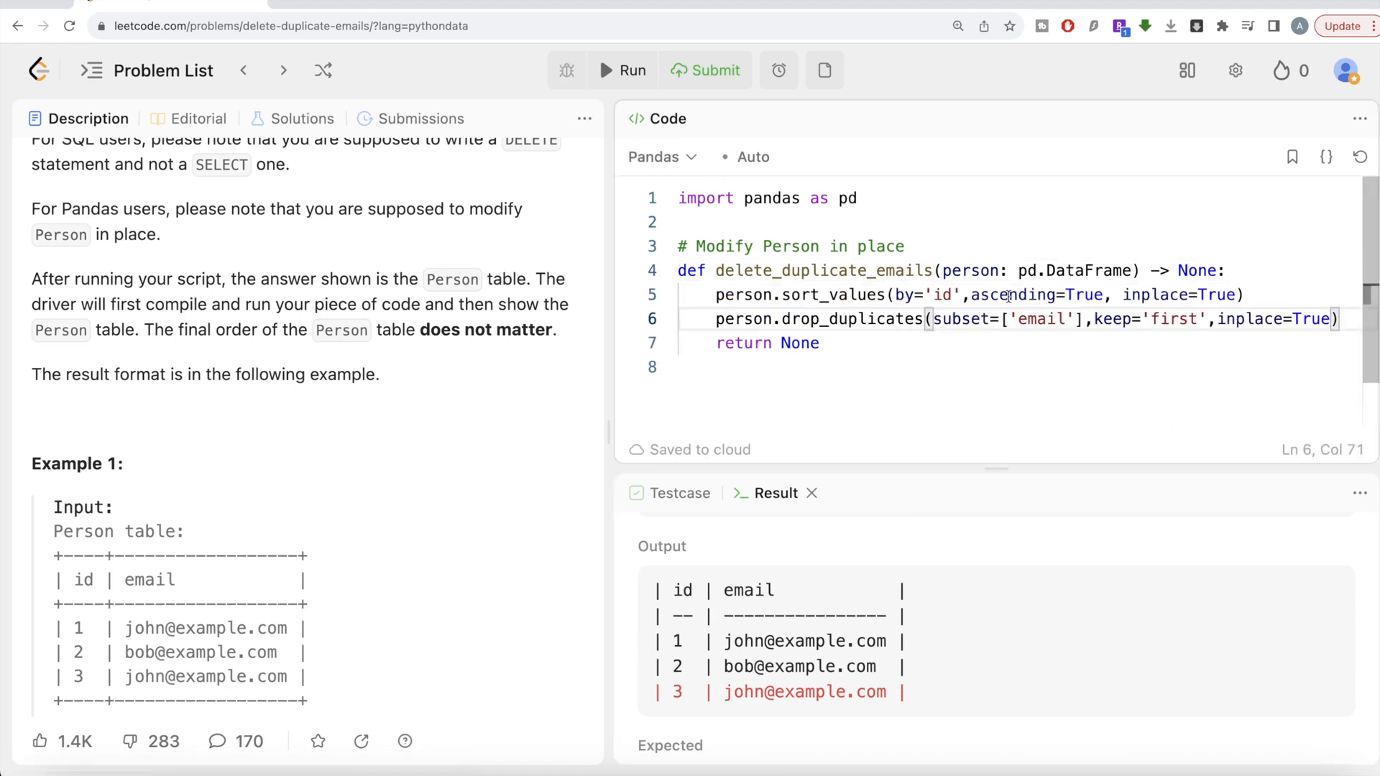
click(705, 71)
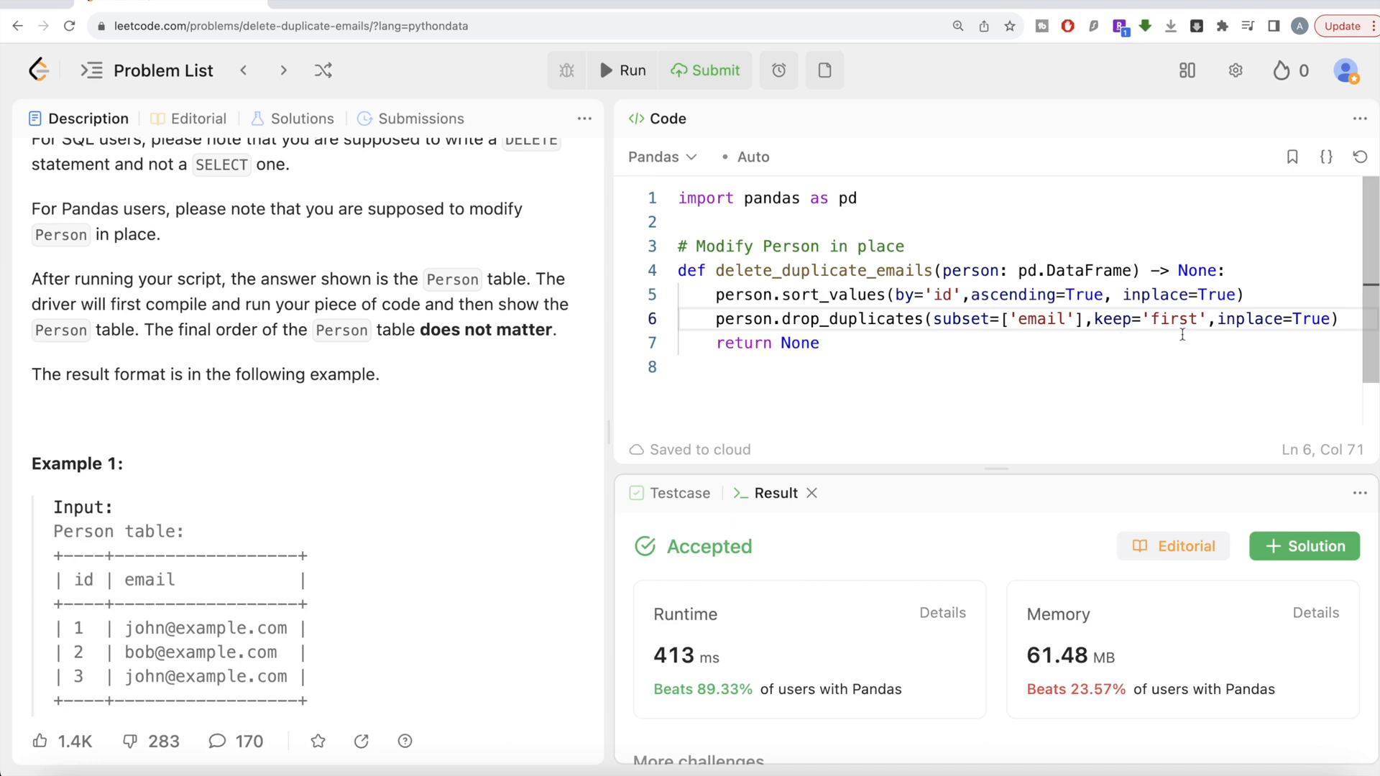
mouse_move(1278, 344)
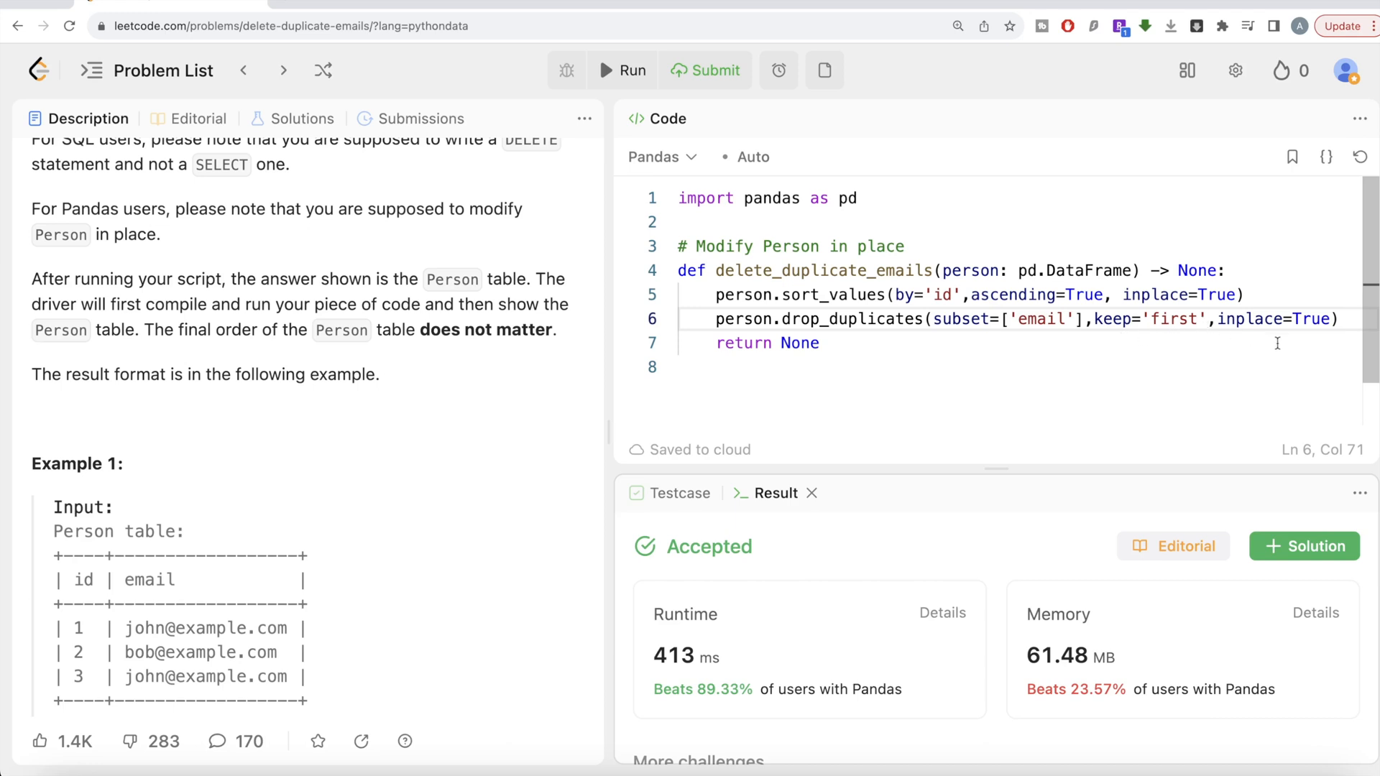